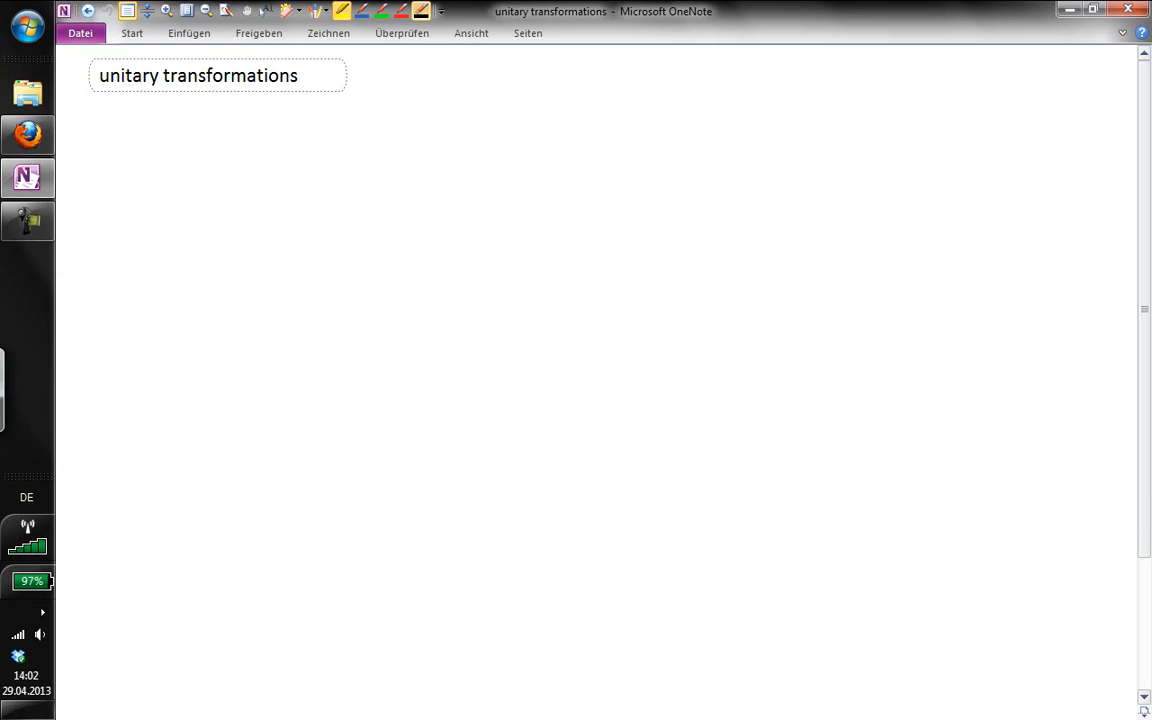
- Underline the title and handwrite 'Consider 1D discrete complex signal g ∈ Cⁿ'
{"action": "left_click_drag", "start_coordinate": [90, 104], "coordinate": [300, 102]}
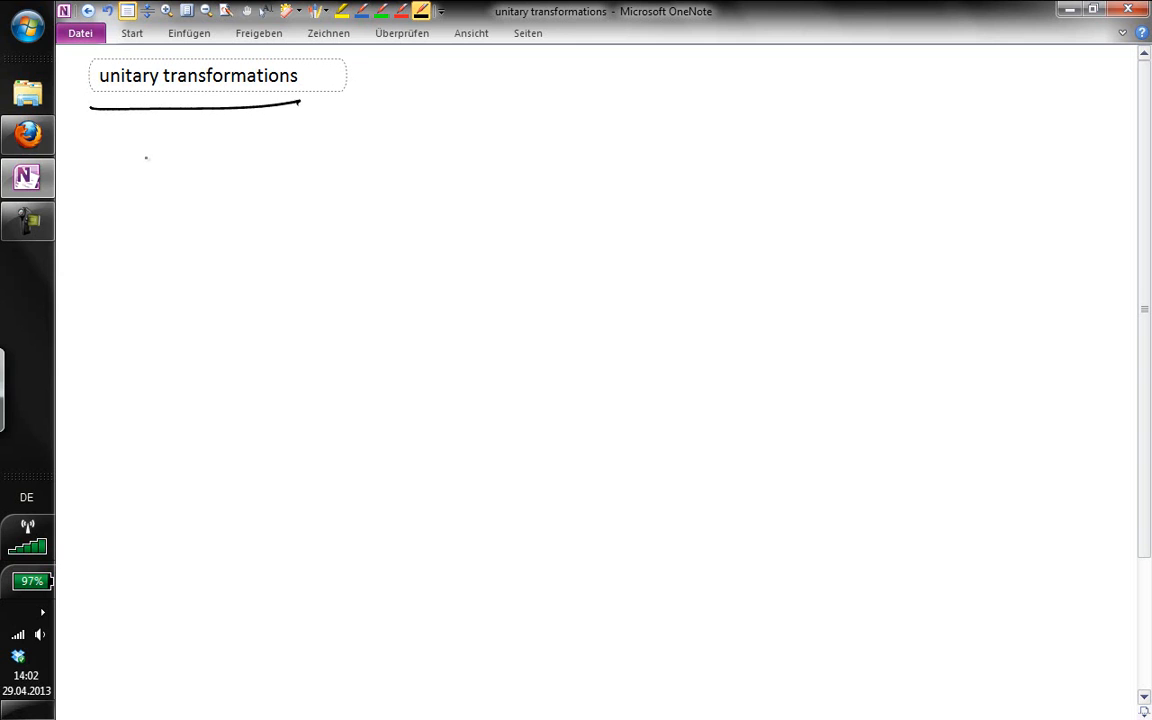
{"action": "left_click_drag", "start_coordinate": [148, 150], "coordinate": [138, 178]}
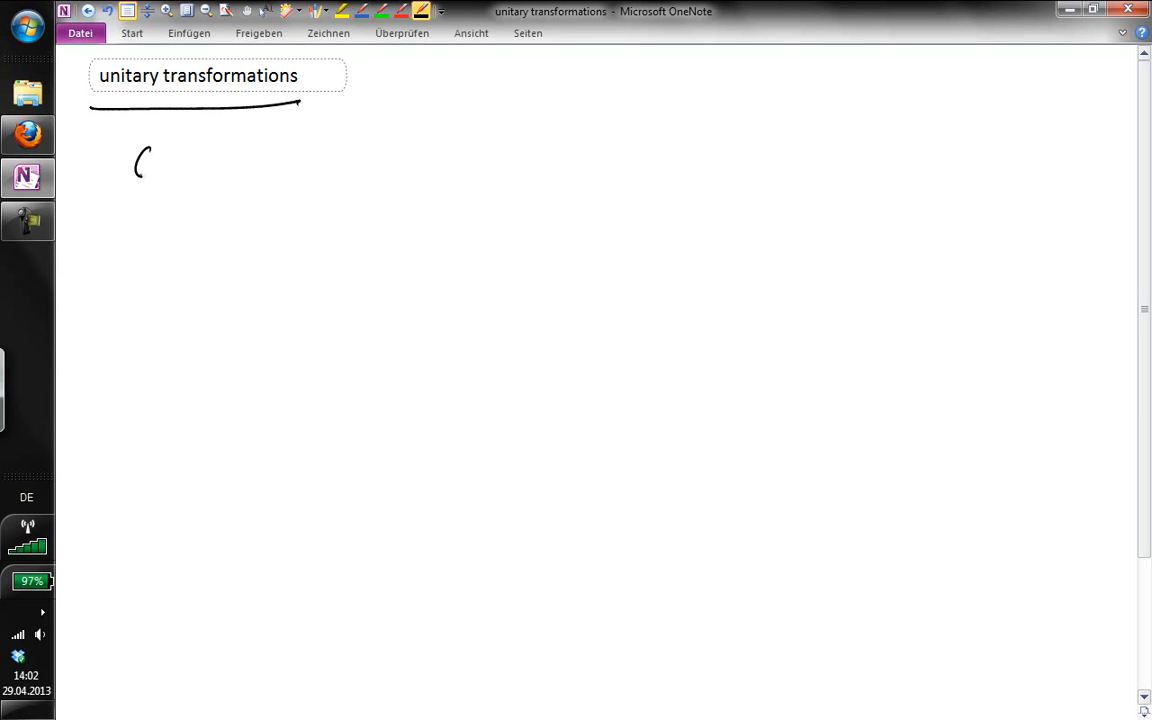
{"action": "left_click_drag", "start_coordinate": [136, 180], "coordinate": [256, 164]}
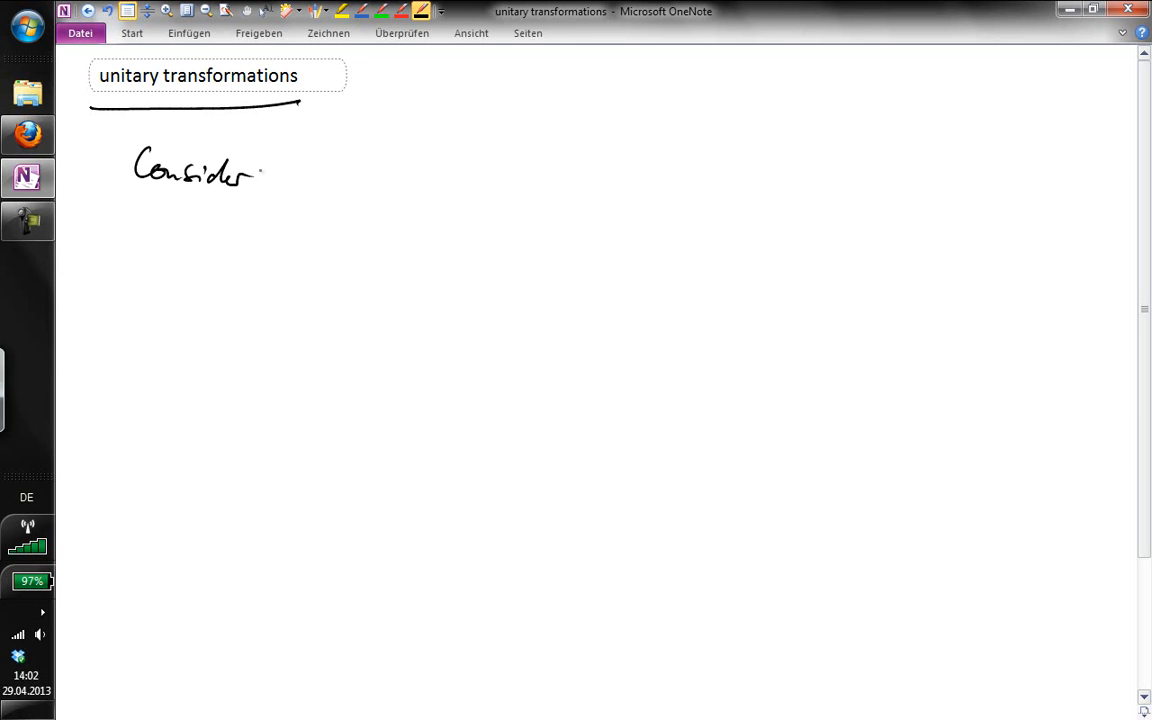
{"action": "left_click_drag", "start_coordinate": [290, 176], "coordinate": [330, 176]}
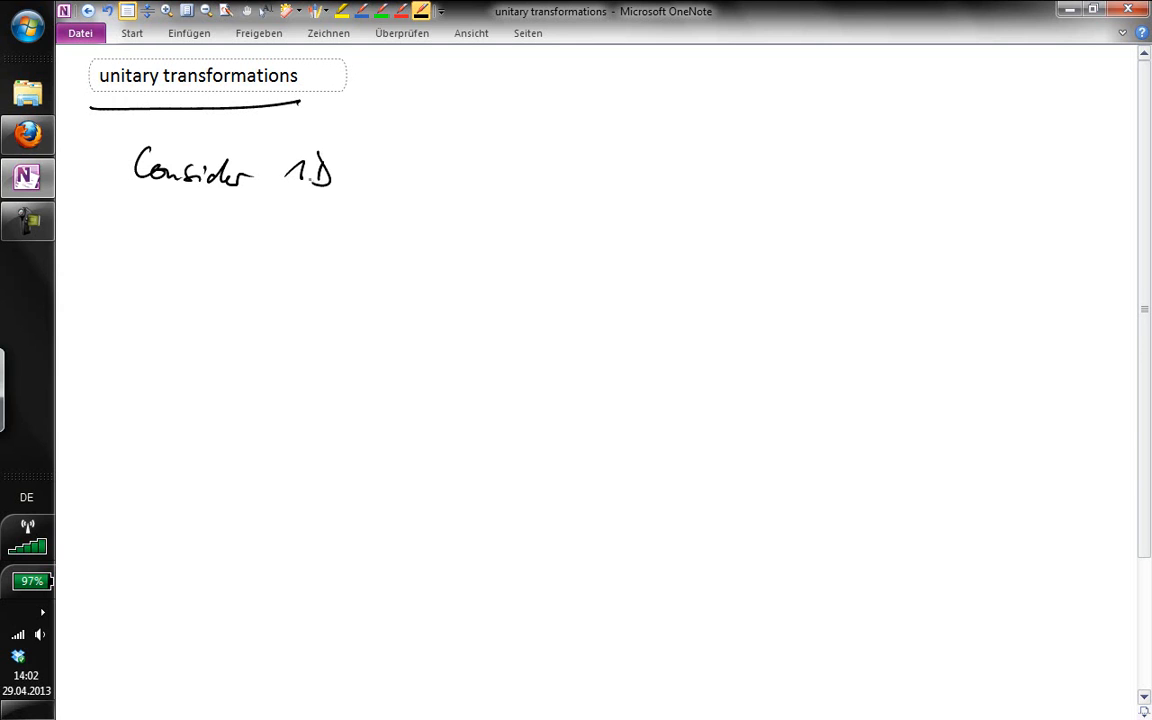
{"action": "left_click_drag", "start_coordinate": [370, 176], "coordinate": [450, 170]}
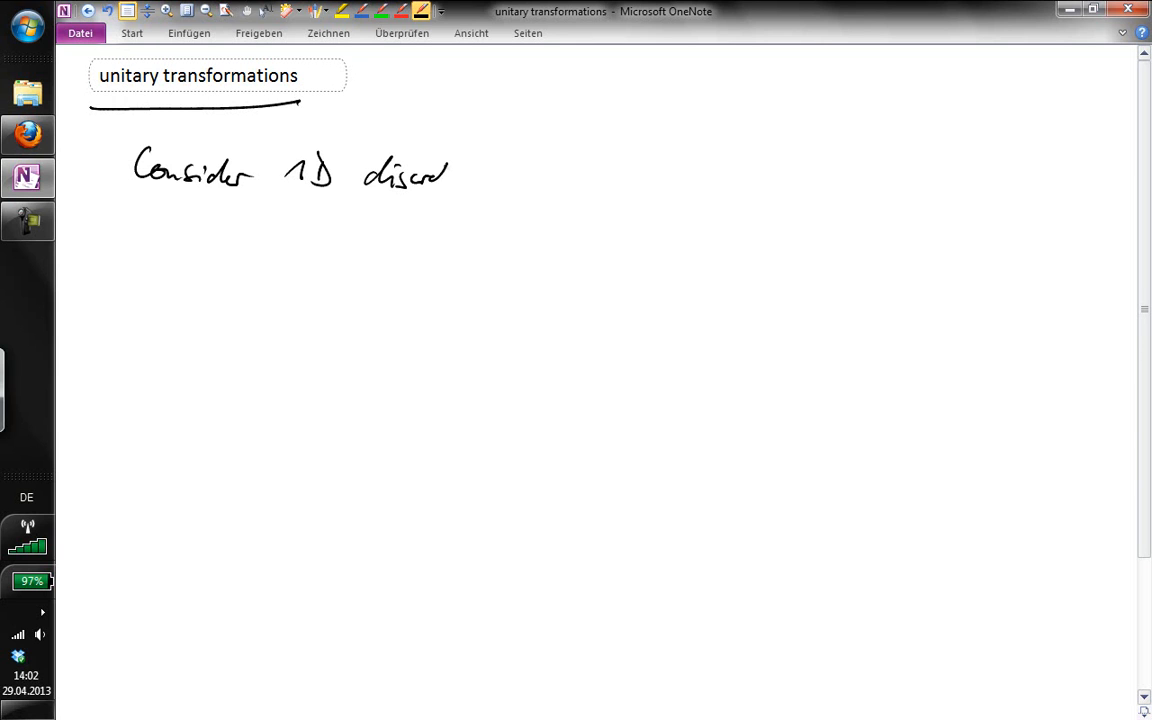
{"action": "left_click_drag", "start_coordinate": [470, 176], "coordinate": [548, 184]}
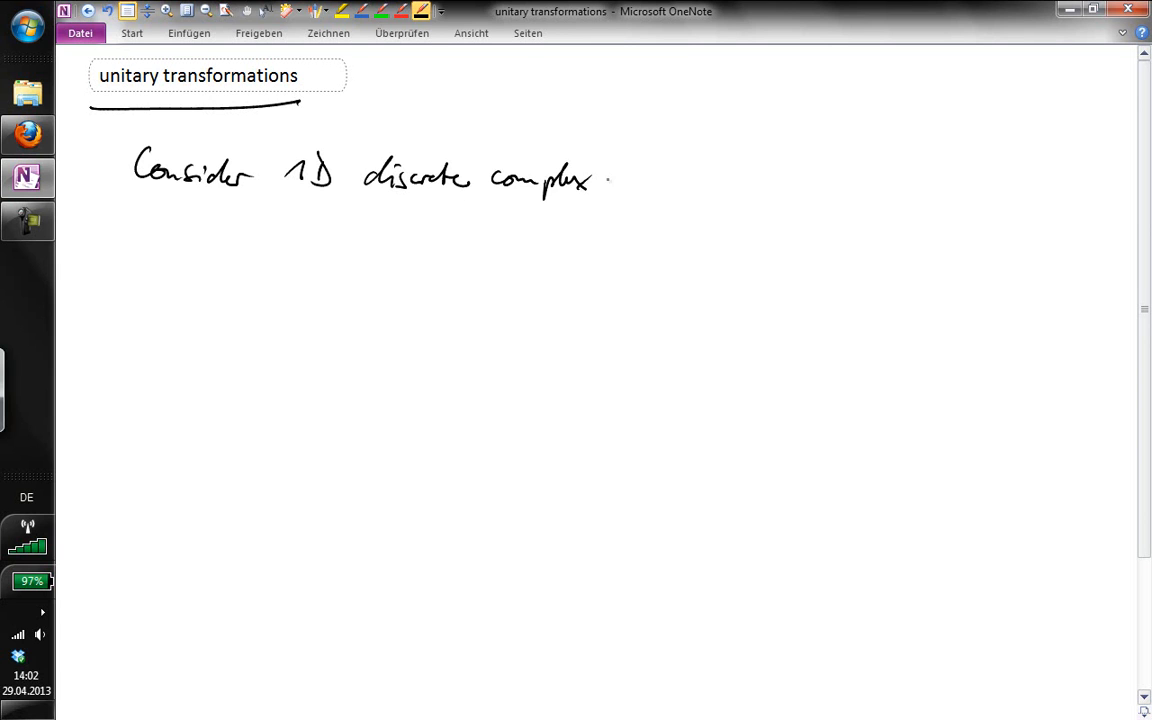
{"action": "left_click_drag", "start_coordinate": [624, 184], "coordinate": [700, 184]}
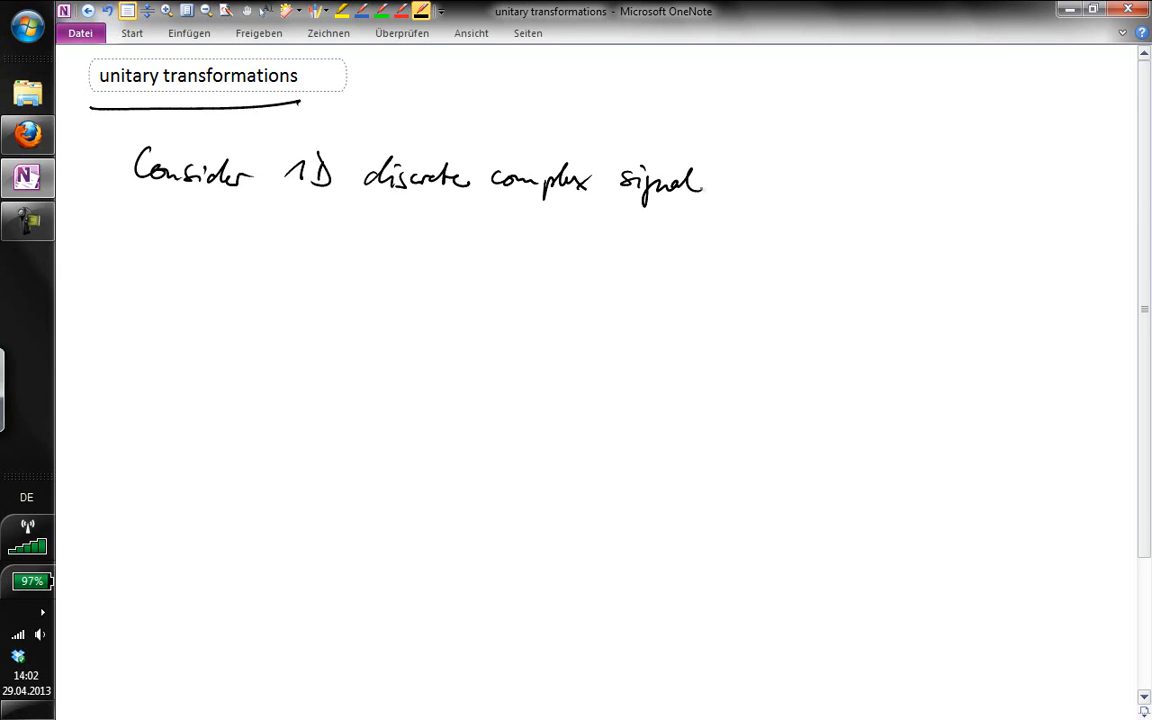
{"action": "left_click_drag", "start_coordinate": [736, 204], "coordinate": [780, 184]}
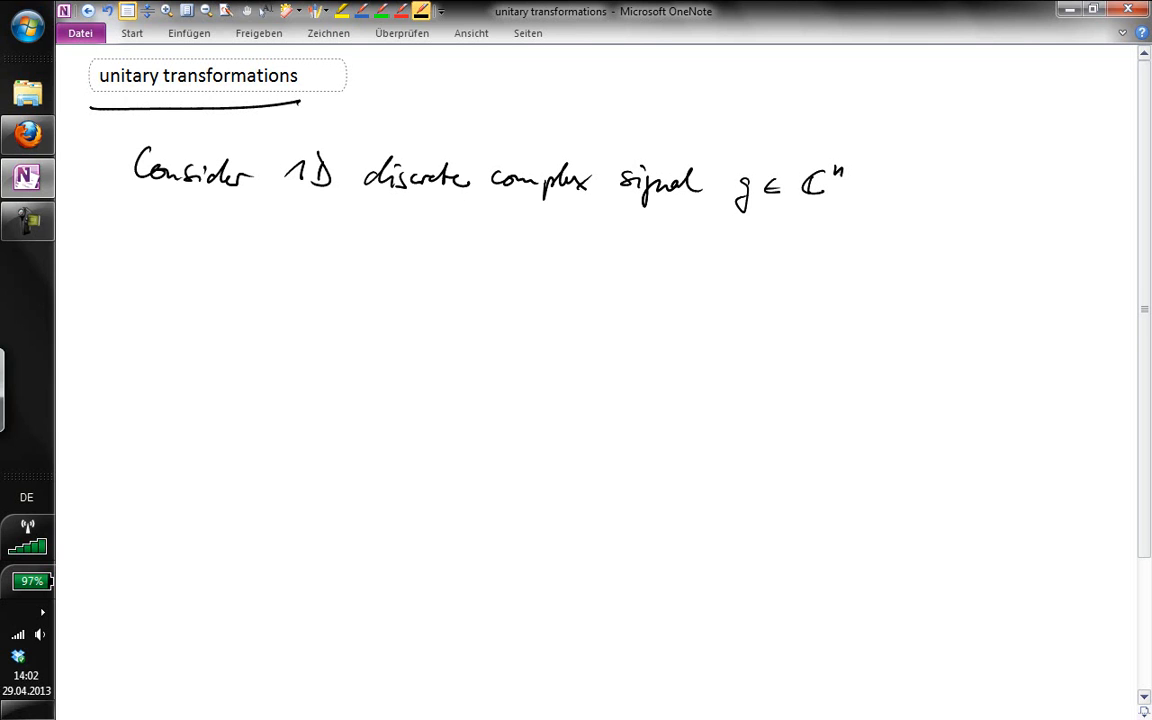
- Insert 'uniformly sampled' before 'signal' and sketch a sampled-signal stem plot
{"action": "left_click_drag", "start_coordinate": [608, 160], "coordinate": [608, 204]}
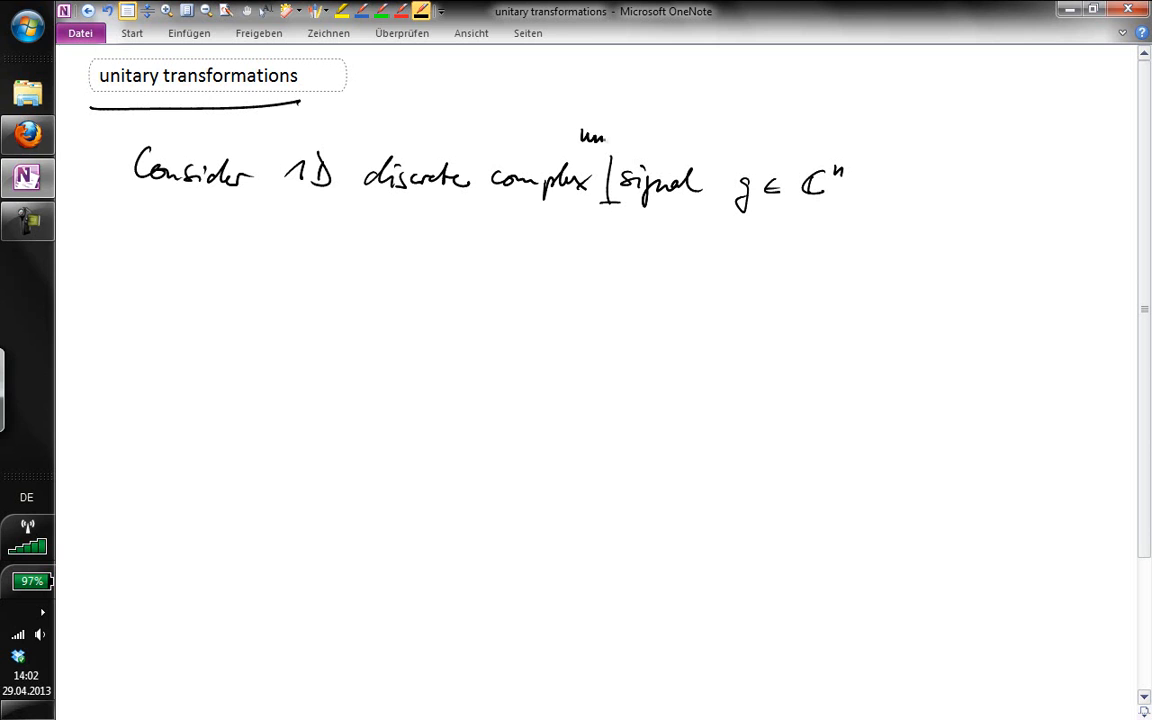
{"action": "left_click_drag", "start_coordinate": [600, 140], "coordinate": [664, 150]}
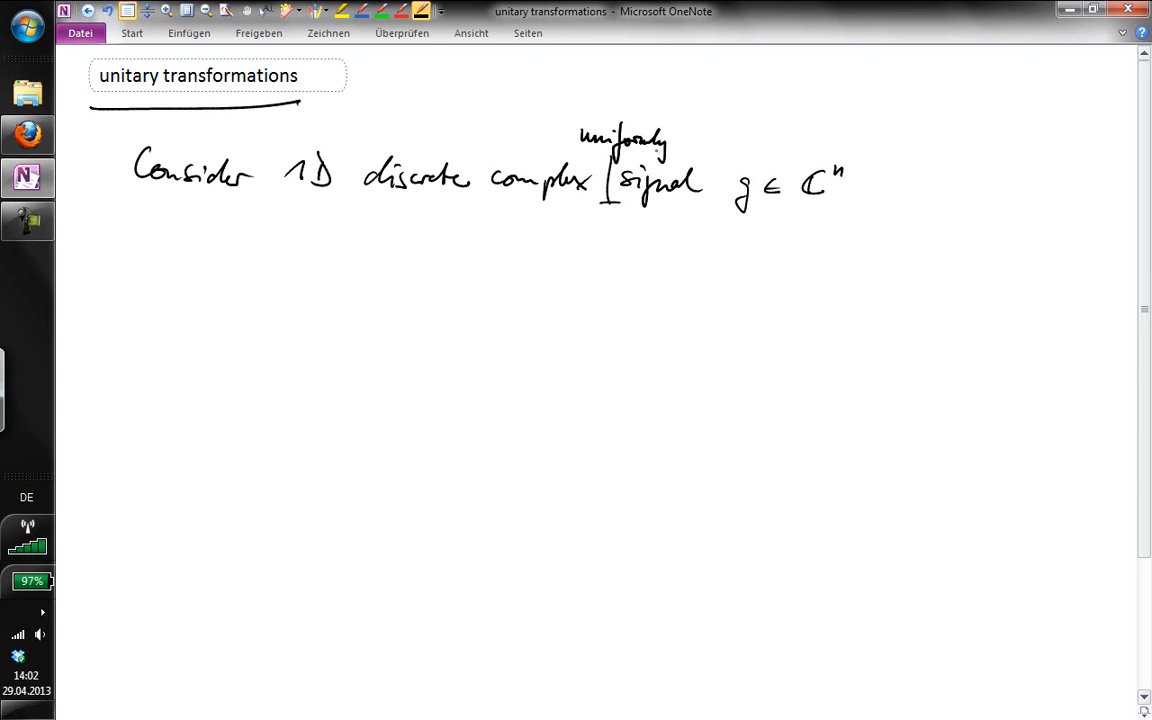
{"action": "left_click_drag", "start_coordinate": [680, 144], "coordinate": [744, 140]}
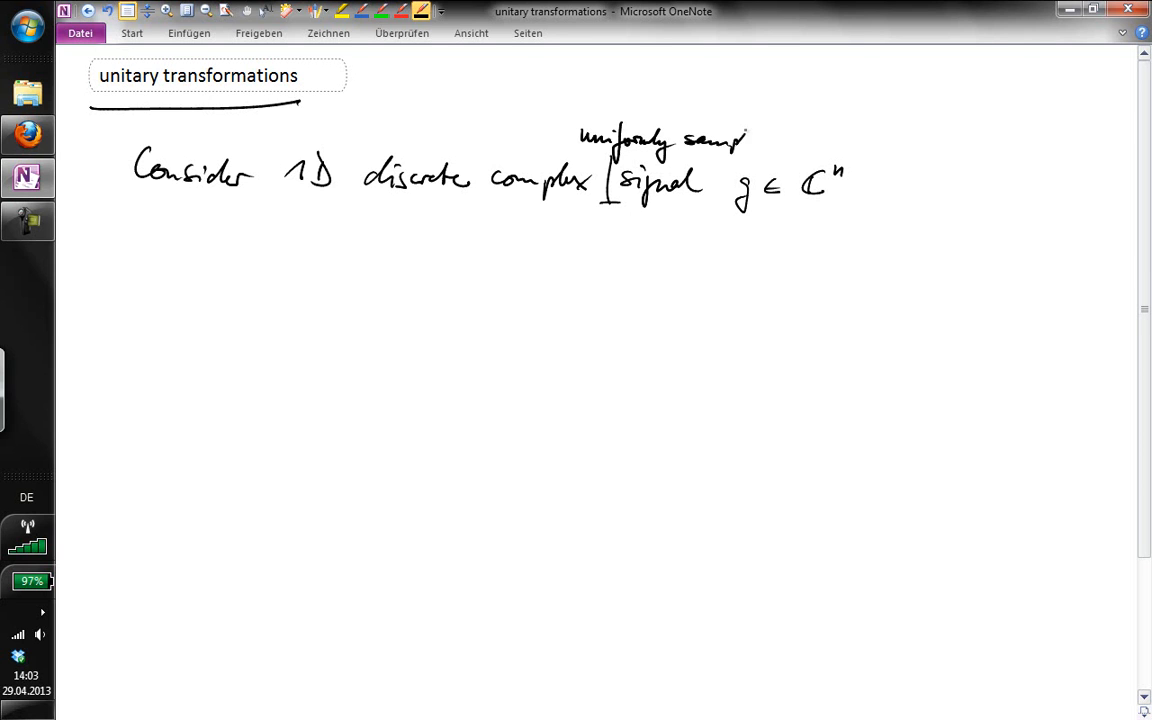
{"action": "left_click_drag", "start_coordinate": [904, 196], "coordinate": [1030, 196]}
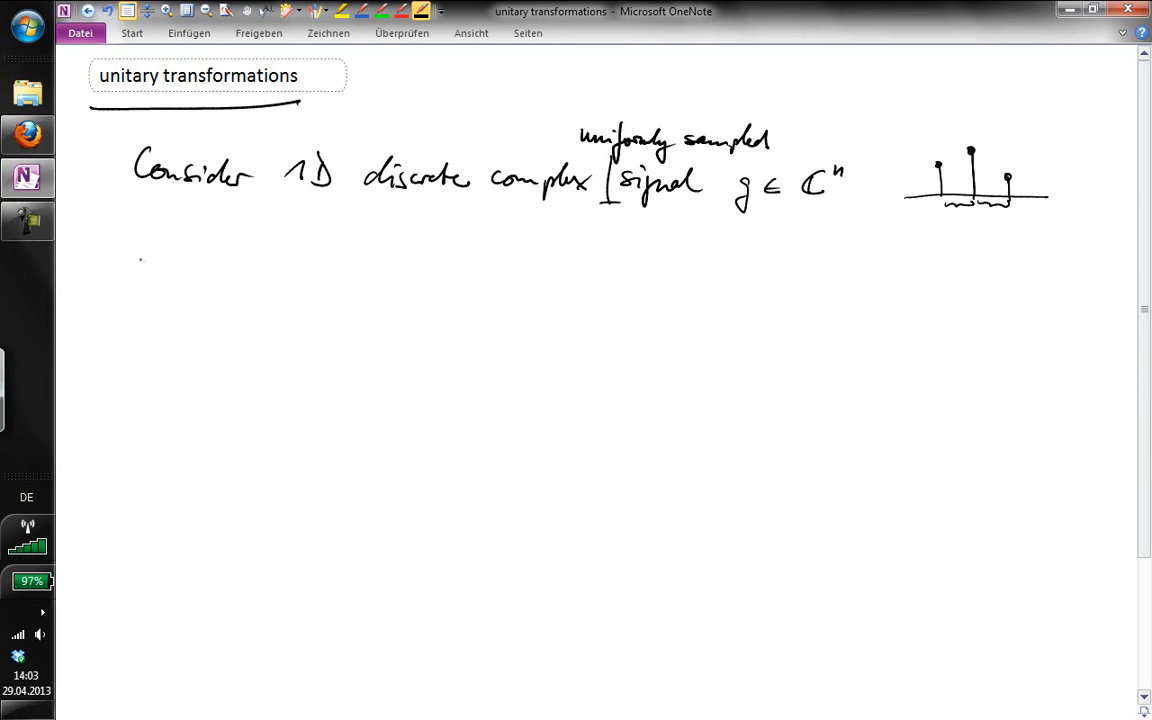
- Handwrite the line 'Apply a linear transform/operator'
{"action": "left_click_drag", "start_coordinate": [130, 284], "coordinate": [196, 276]}
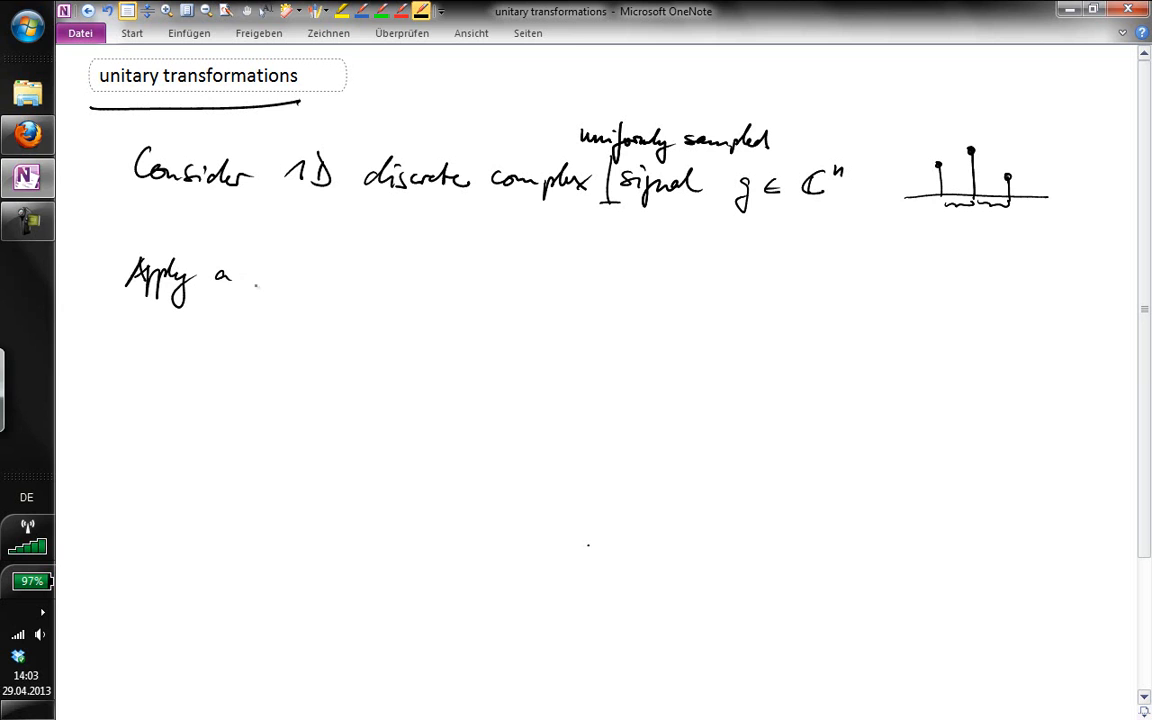
{"action": "left_click_drag", "start_coordinate": [256, 280], "coordinate": [310, 276]}
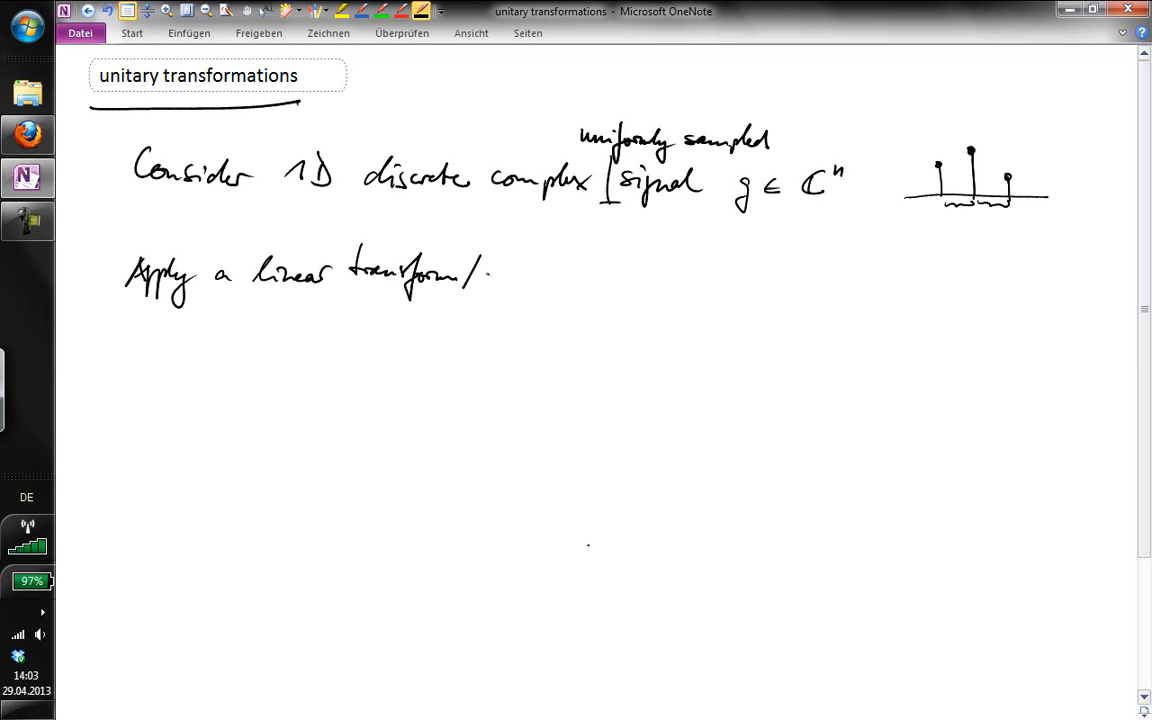
{"action": "type", "text": "operator"}
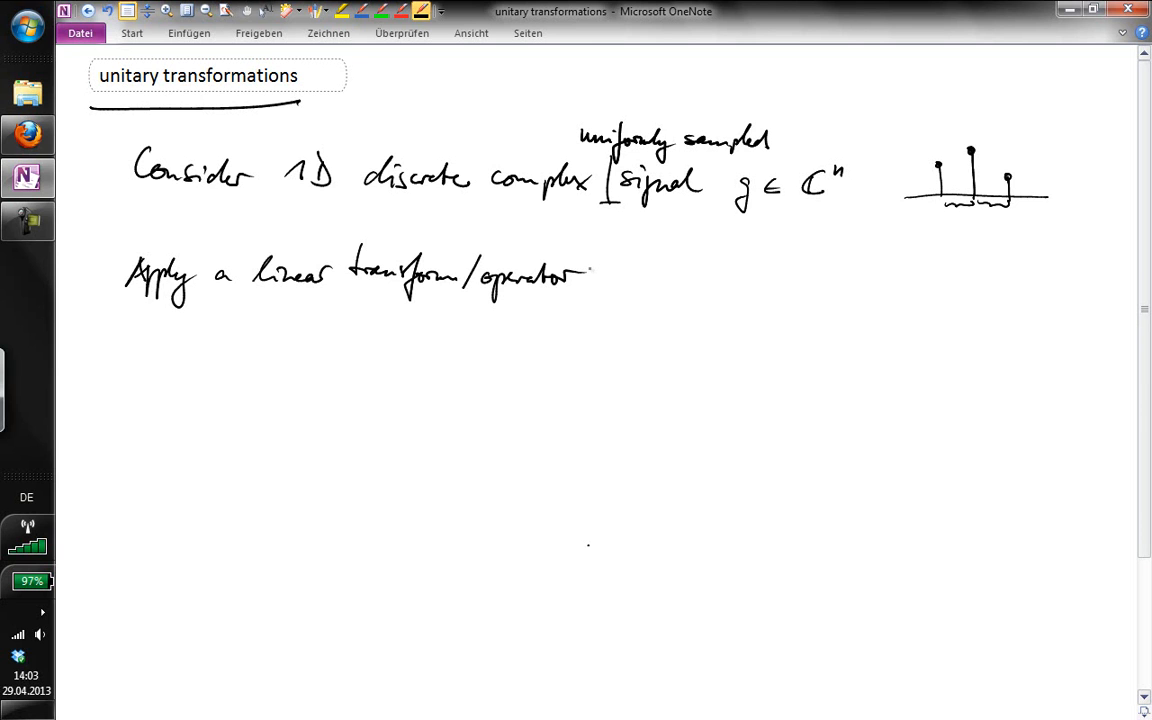
- Write the equation ĝ = A g annotated with dimensions m×1, m×n and n×1
{"action": "left_click_drag", "start_coordinate": [650, 276], "coordinate": [664, 300]}
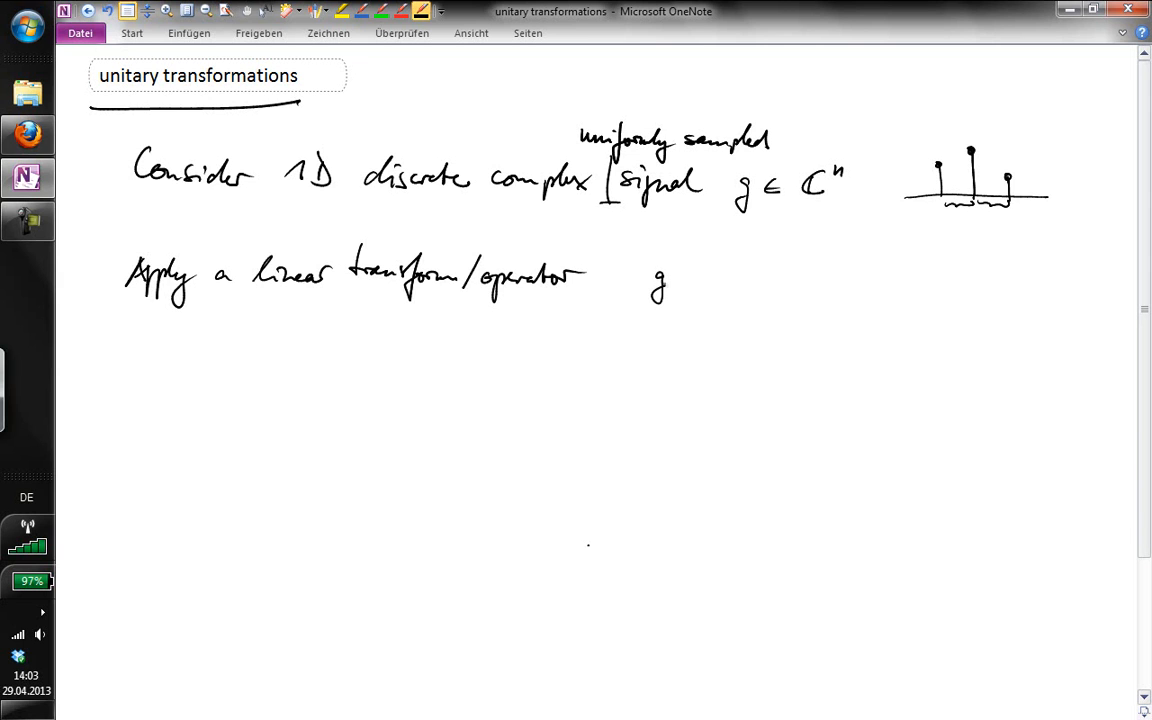
{"action": "left_click", "coordinate": [658, 262]}
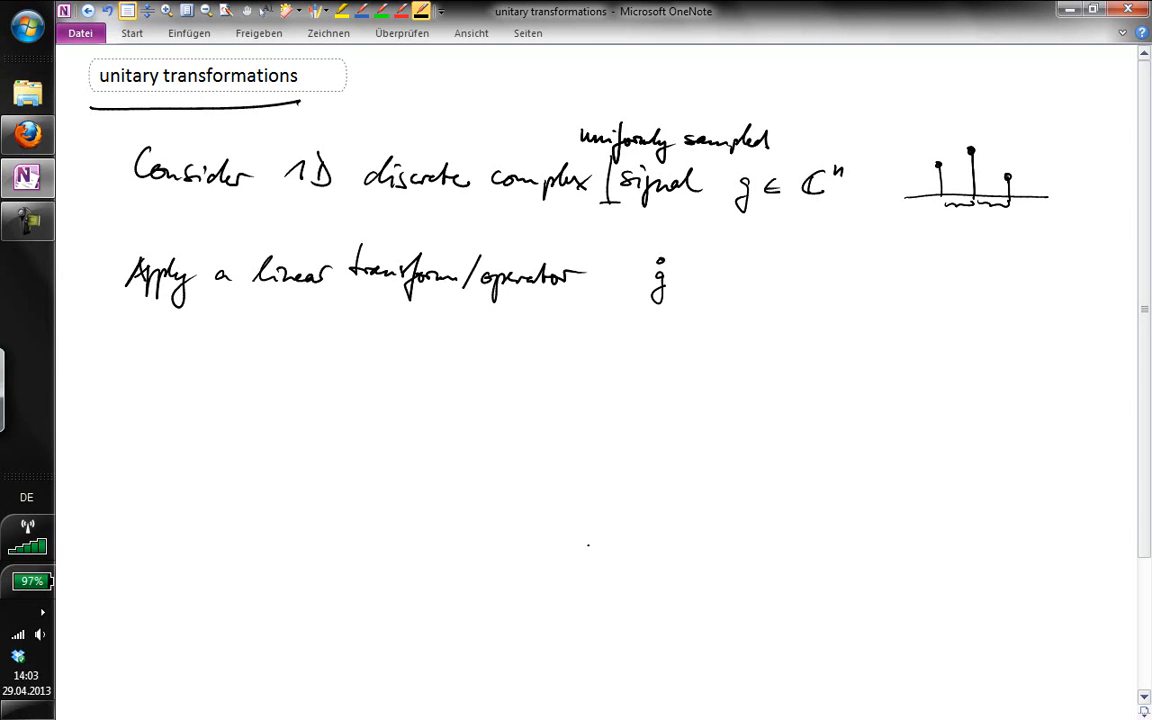
{"action": "left_click_drag", "start_coordinate": [672, 278], "coordinate": [688, 278]}
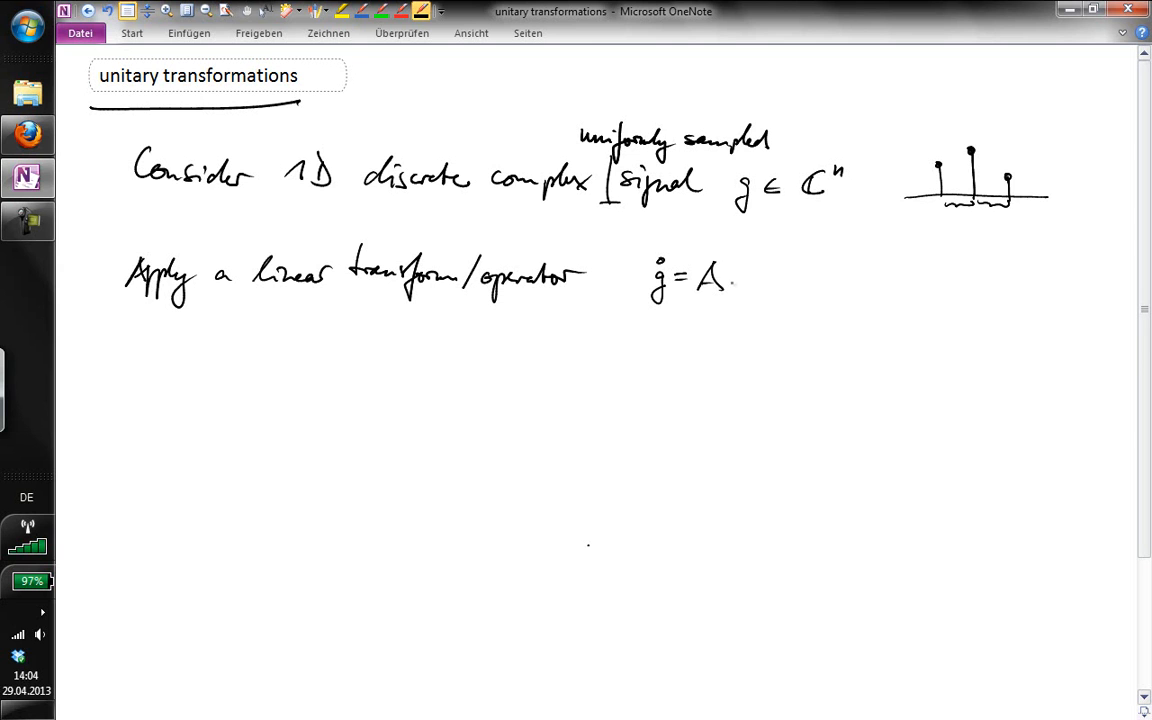
{"action": "left_click_drag", "start_coordinate": [736, 290], "coordinate": [750, 300]}
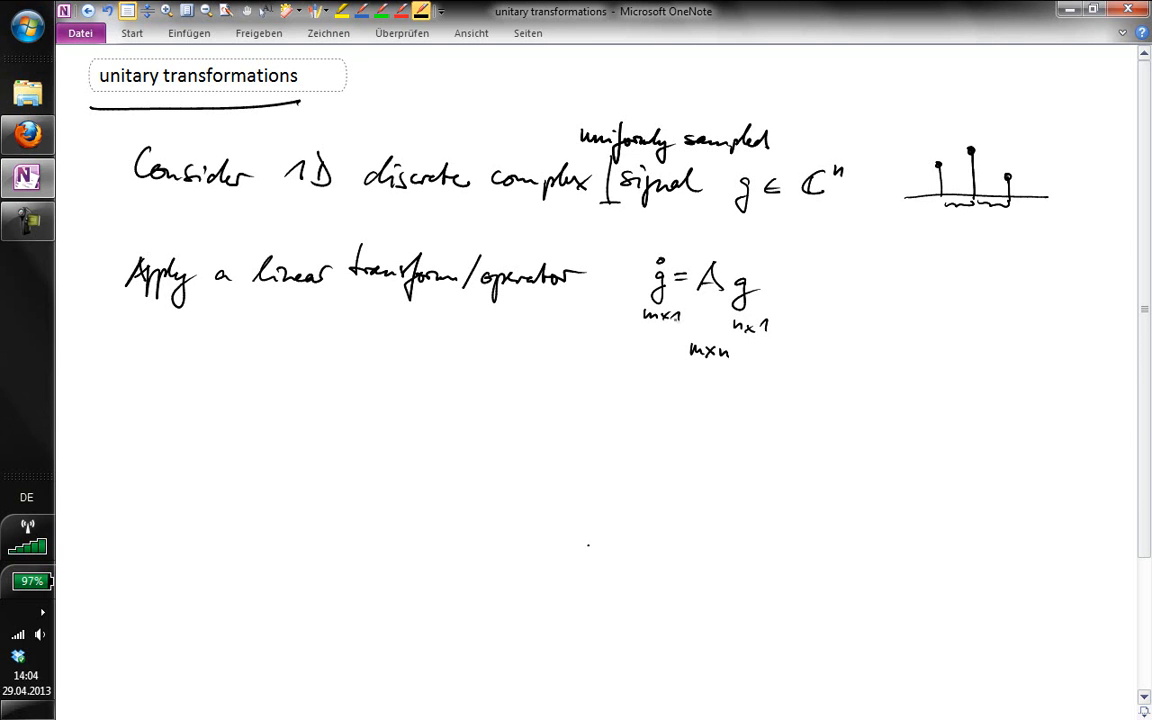
- Write the case 'If m<n → project signal to lower-dim. space'
{"action": "left_click_drag", "start_coordinate": [144, 400], "coordinate": [180, 410]}
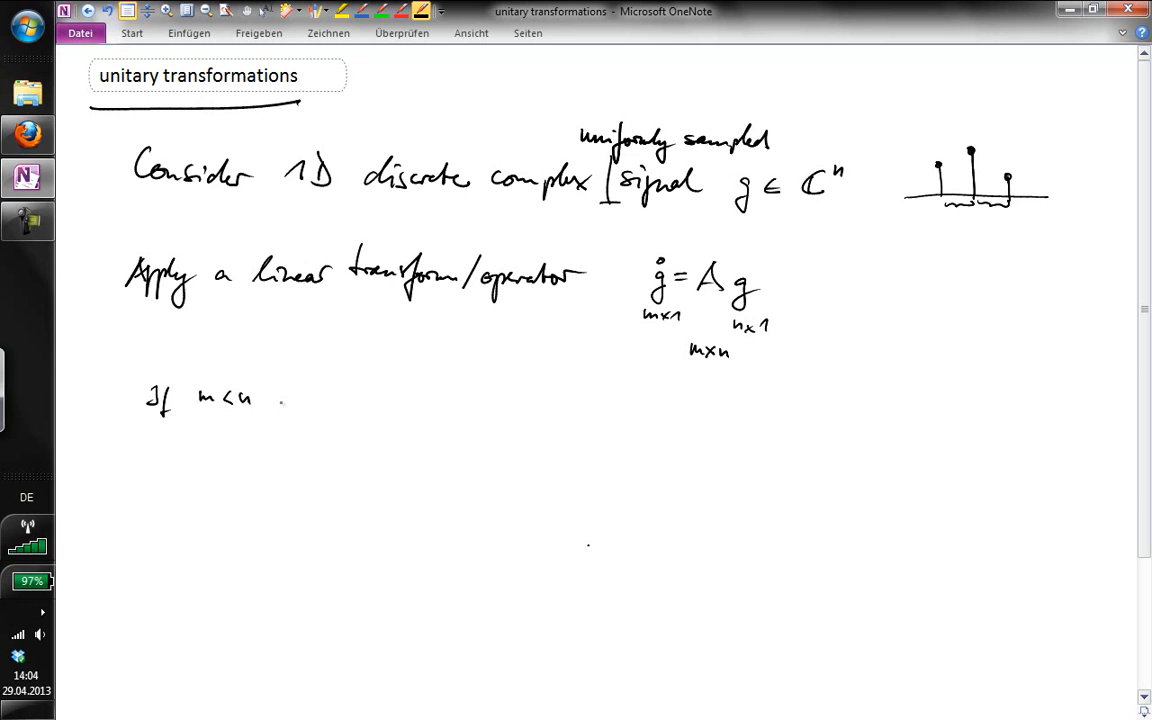
{"action": "left_click_drag", "start_coordinate": [276, 400], "coordinate": [324, 404]}
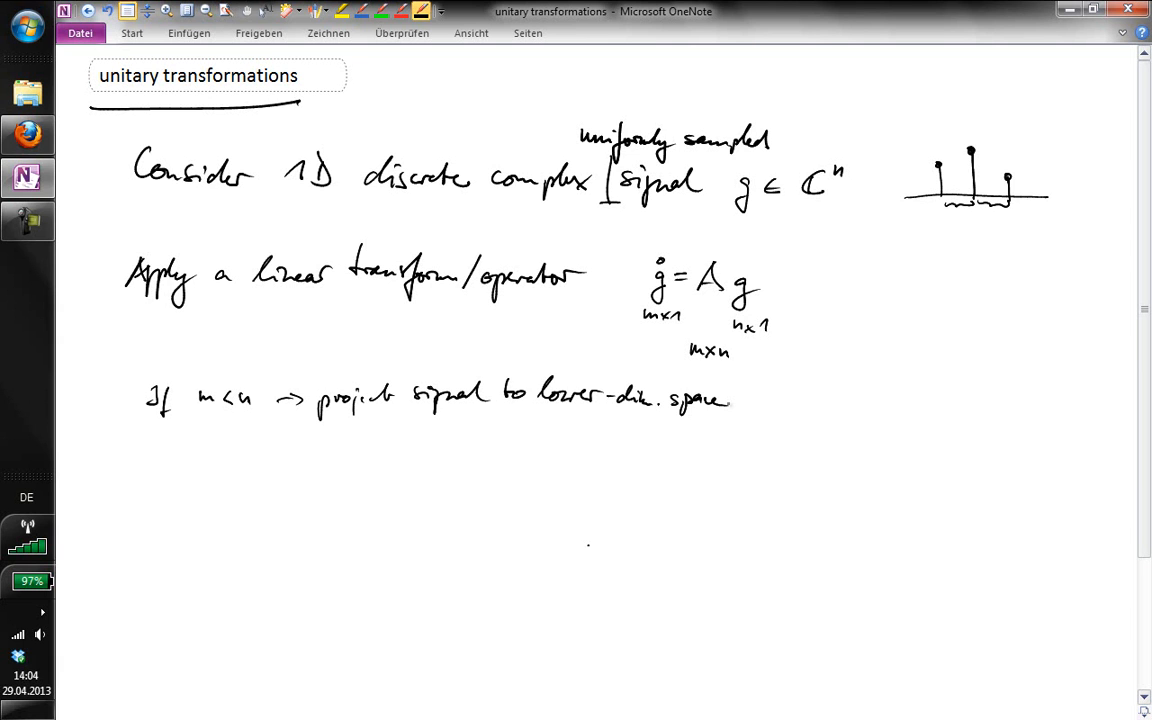
- Write the case 'If m>n → project to an overcomplete/redundant representation'
{"action": "left_click_drag", "start_coordinate": [144, 444], "coordinate": [220, 450]}
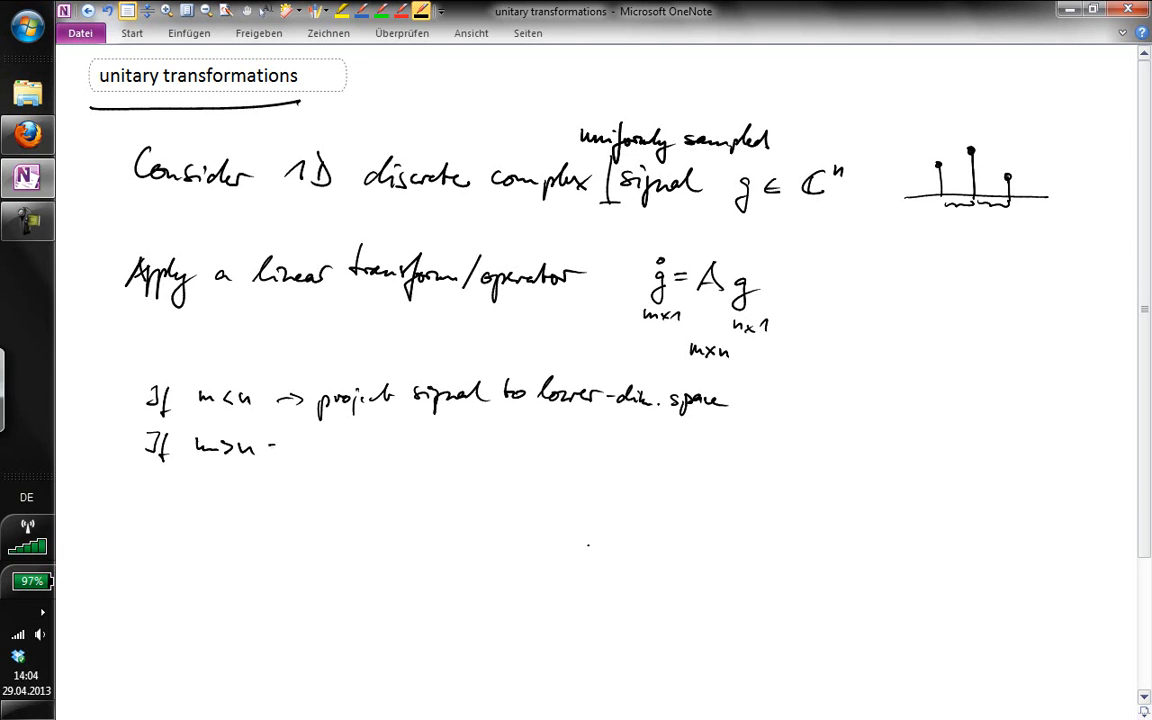
{"action": "left_click_drag", "start_coordinate": [270, 446], "coordinate": [300, 446]}
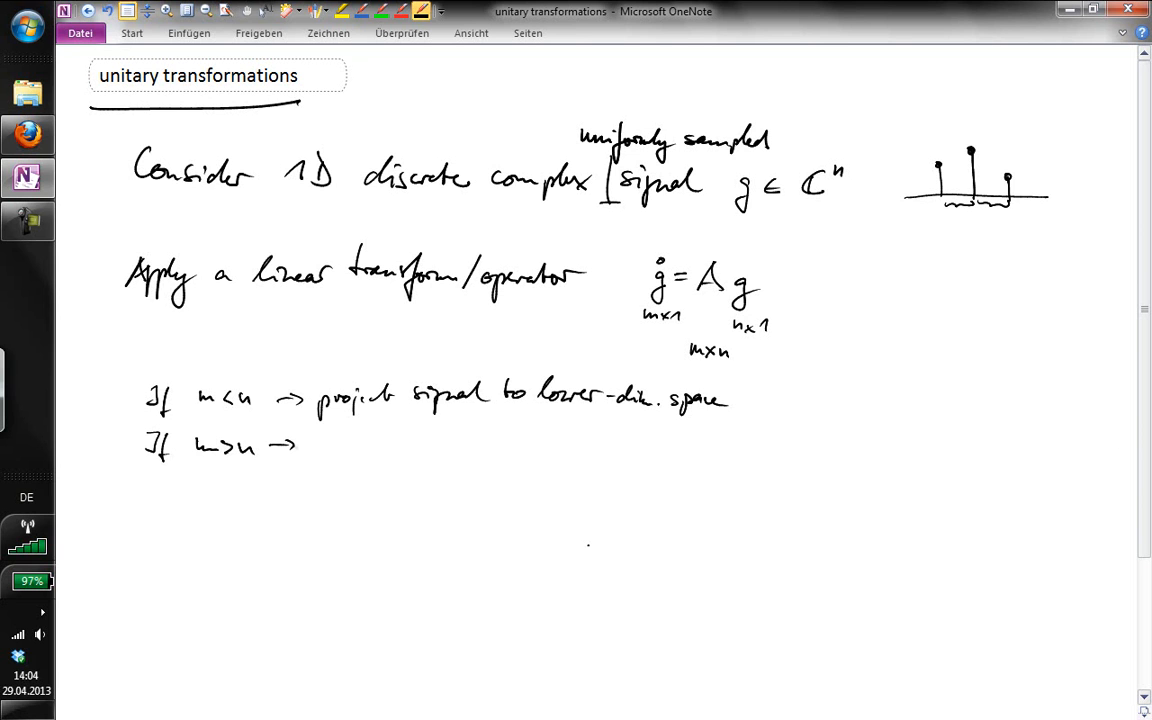
{"action": "left_click_drag", "start_coordinate": [318, 444], "coordinate": [364, 448]}
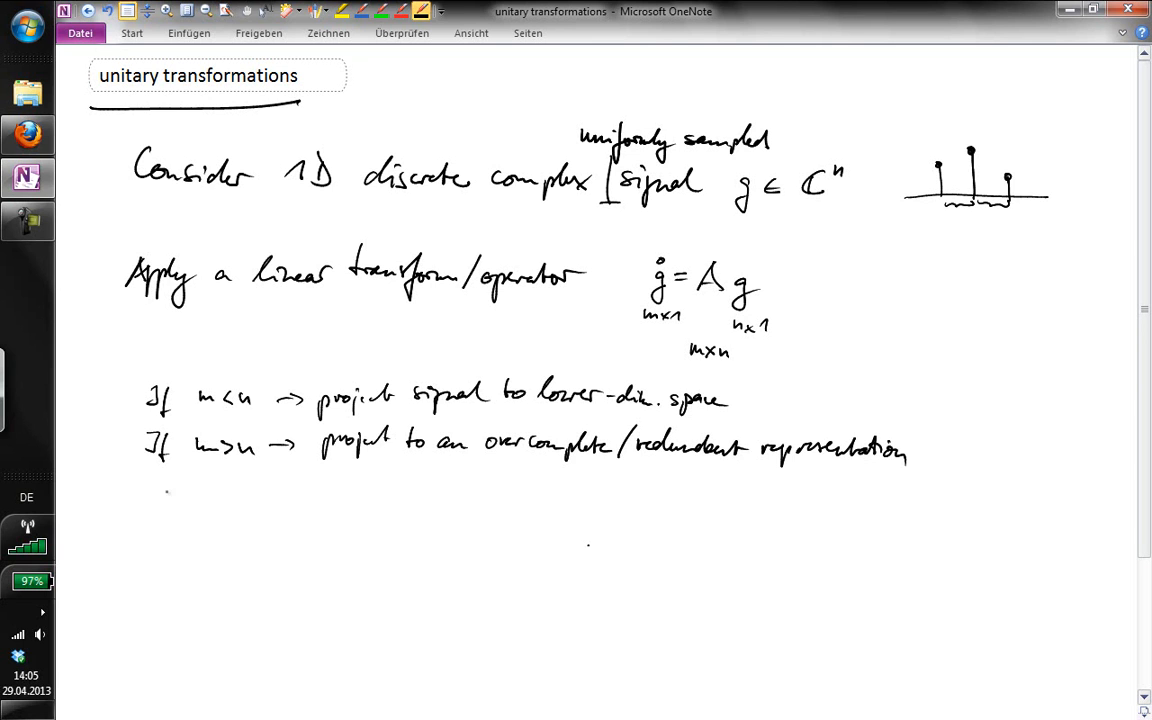
- Write 'If A has rank n transform is invertible' and 'From now on: m=n'
{"action": "left_click_drag", "start_coordinate": [150, 490], "coordinate": [152, 508]}
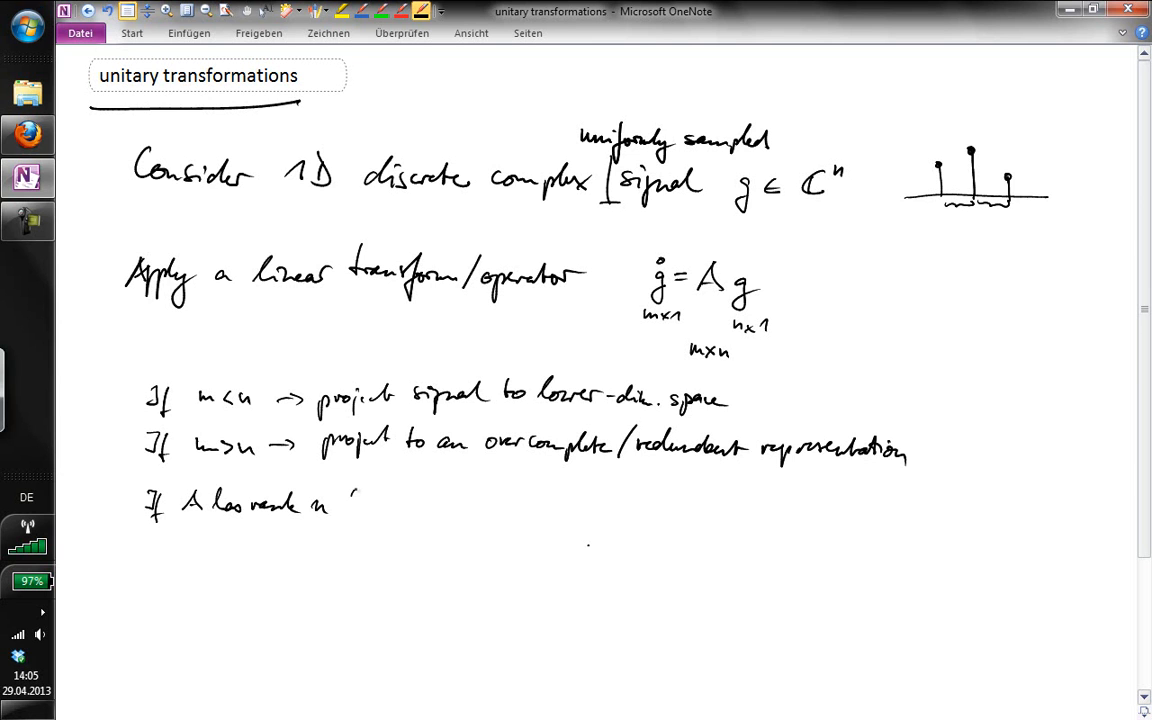
{"action": "left_click_drag", "start_coordinate": [340, 504], "coordinate": [424, 510]}
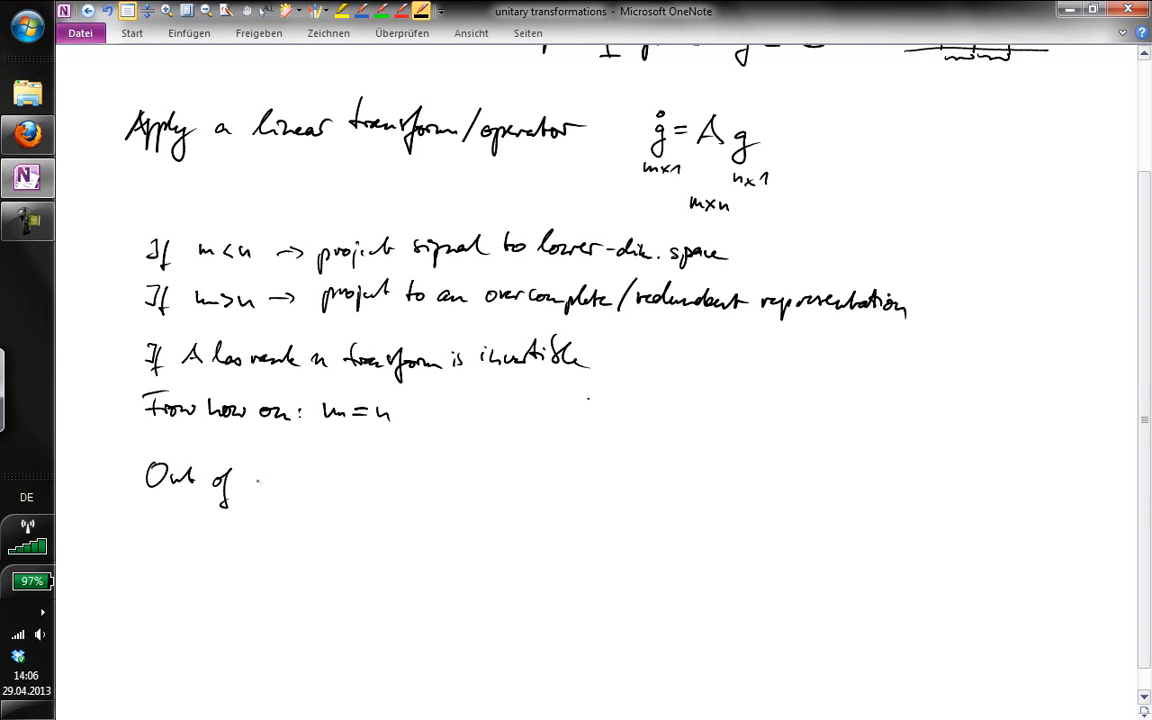
- Write 'Out of all n×n matrices of rank n, consider those that'
{"action": "left_click_drag", "start_coordinate": [250, 478], "coordinate": [350, 478]}
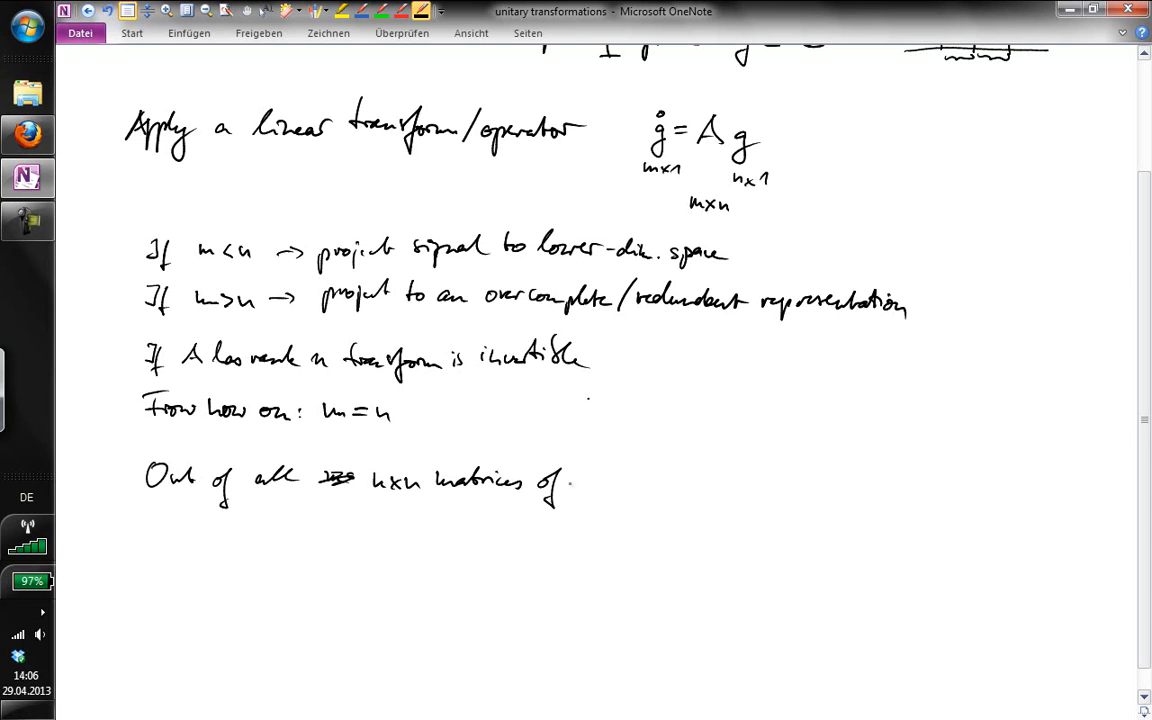
{"action": "left_click_drag", "start_coordinate": [576, 482], "coordinate": [664, 486]}
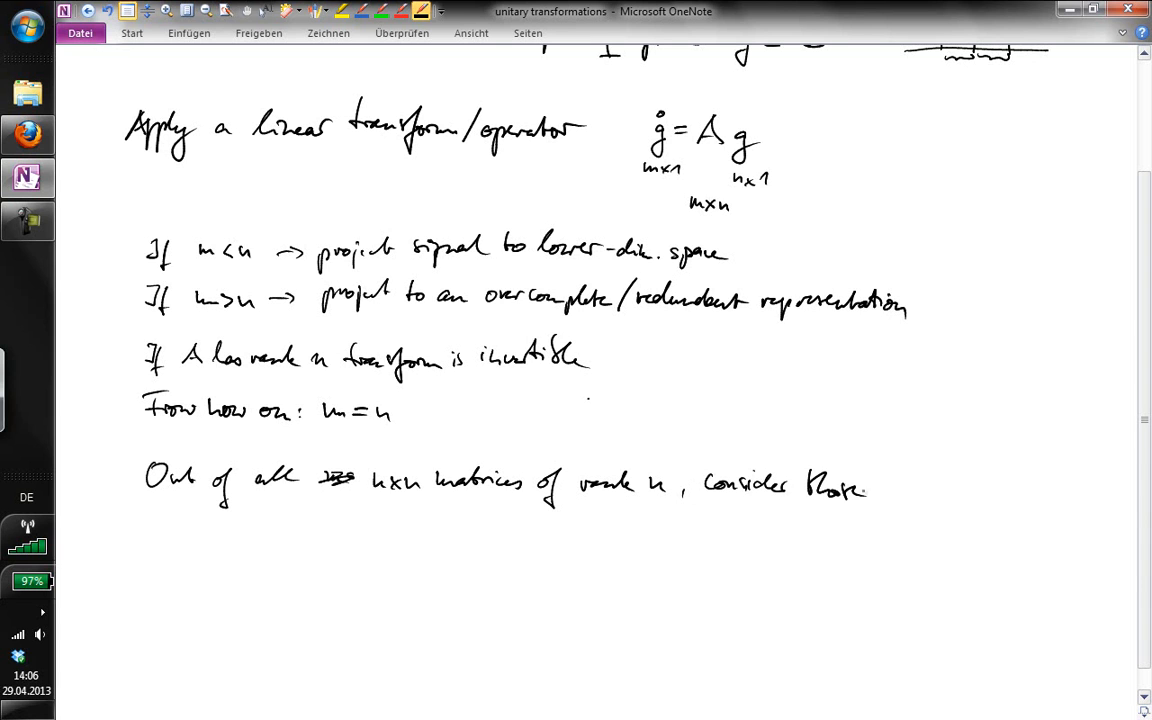
{"action": "left_click_drag", "start_coordinate": [870, 490], "coordinate": [940, 496]}
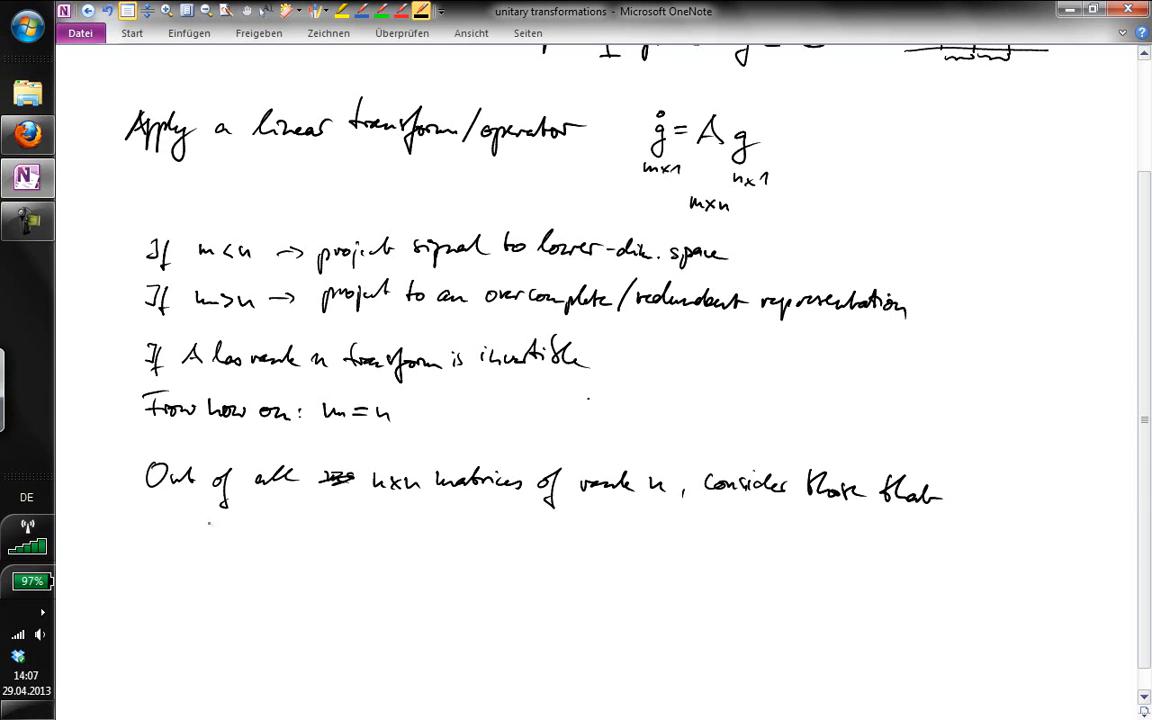
{"action": "left_click_drag", "start_coordinate": [230, 536], "coordinate": [290, 536]}
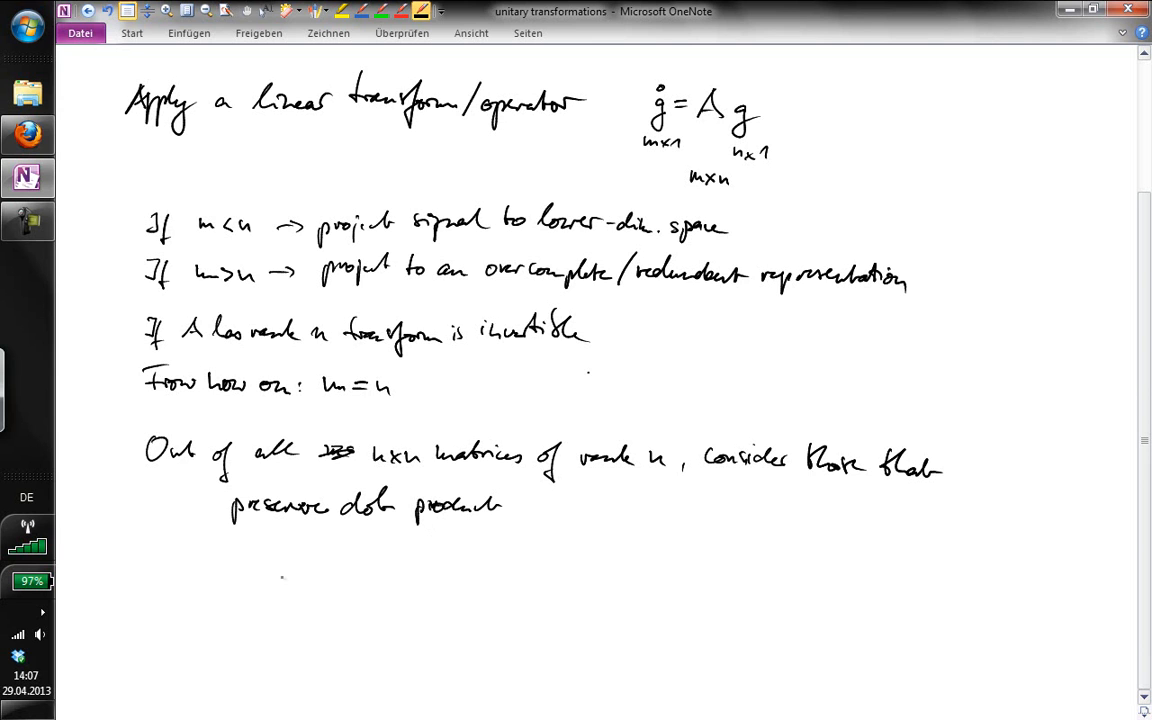
- Write g†h, define g† = (gᵀ)* as conjugate transpose / adjoint matrix / Hermitian conjugate, start g†h ≟ Ag Ah
{"action": "left_click_drag", "start_coordinate": [240, 570], "coordinate": [250, 600]}
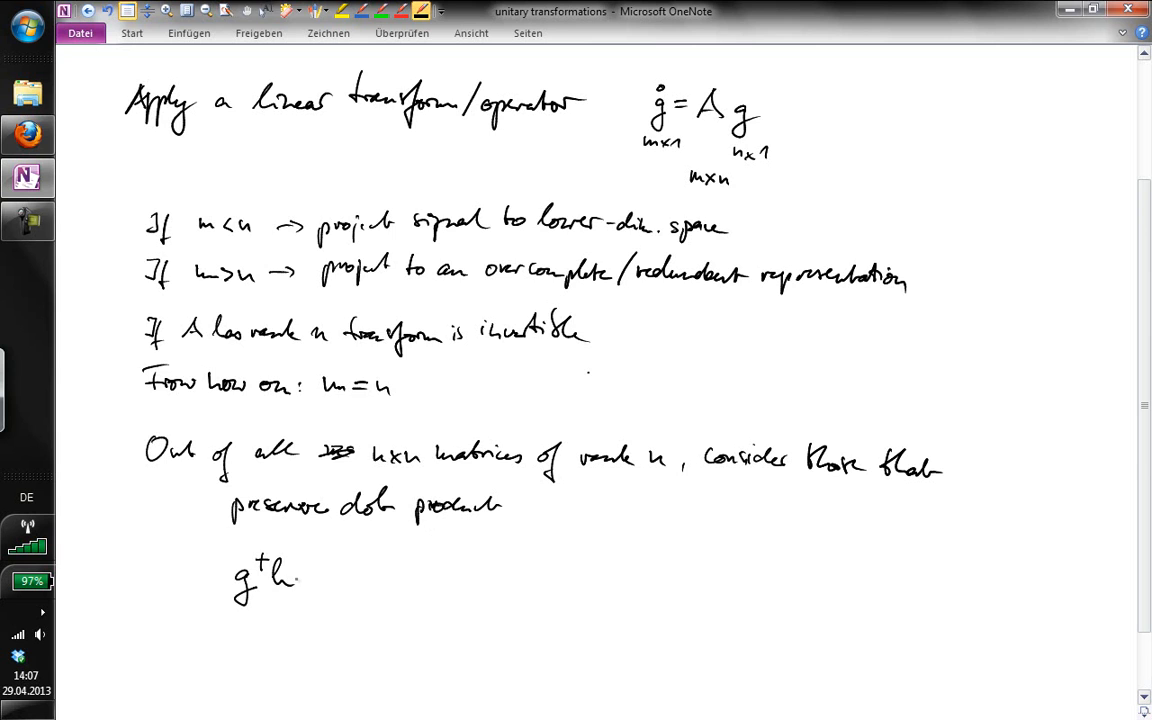
{"action": "scroll", "scroll_direction": "down", "scroll_amount": 3}
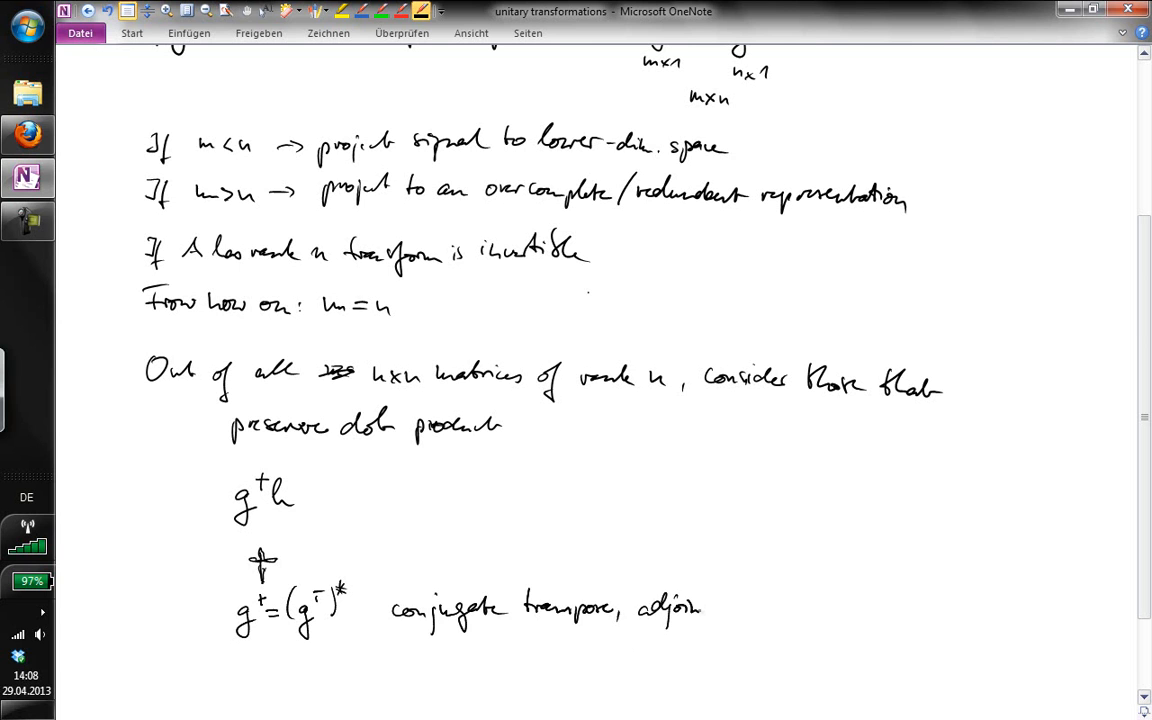
{"action": "type", "text": "matri"}
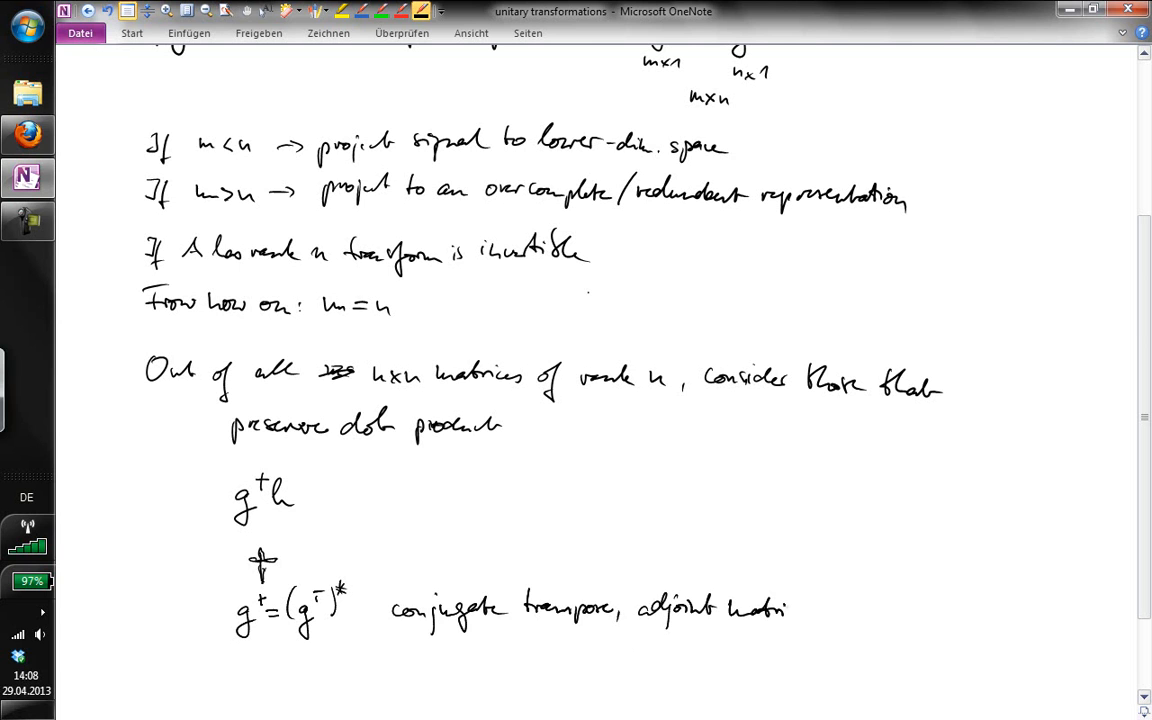
{"action": "left_click", "coordinate": [800, 616]}
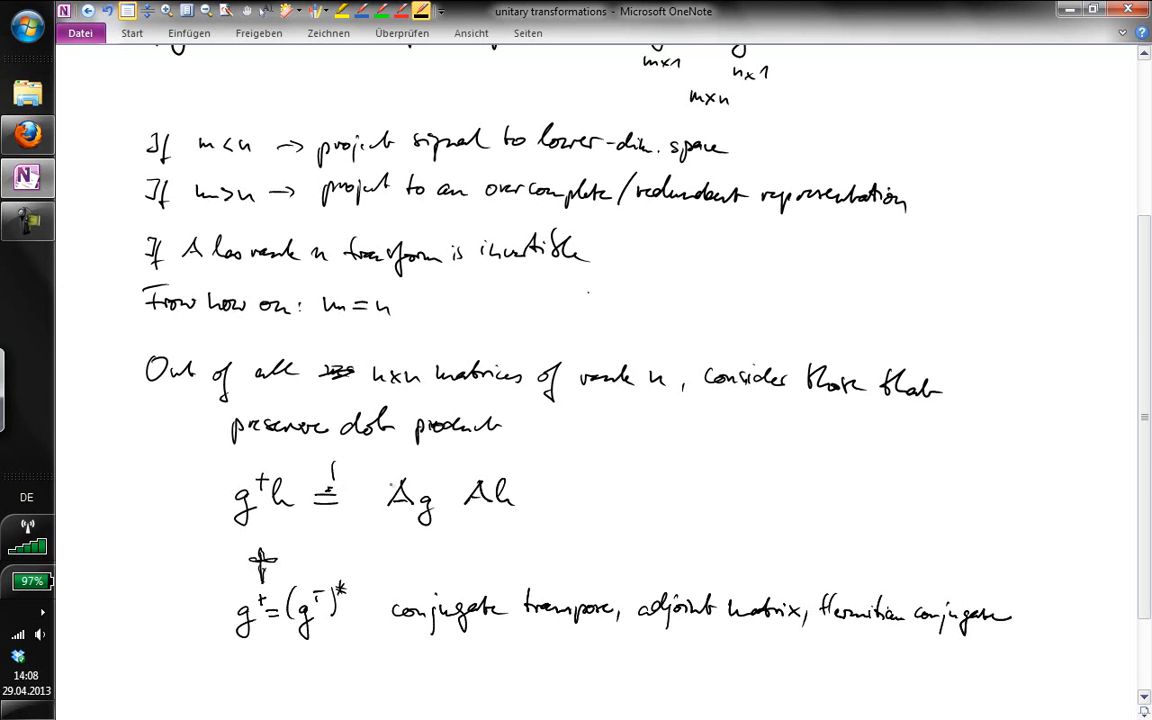
- Finish the derivation (Ag)†Ah = g†A†Ah ⇔ A†A = I
{"action": "left_click_drag", "start_coordinate": [376, 476], "coordinate": [444, 510]}
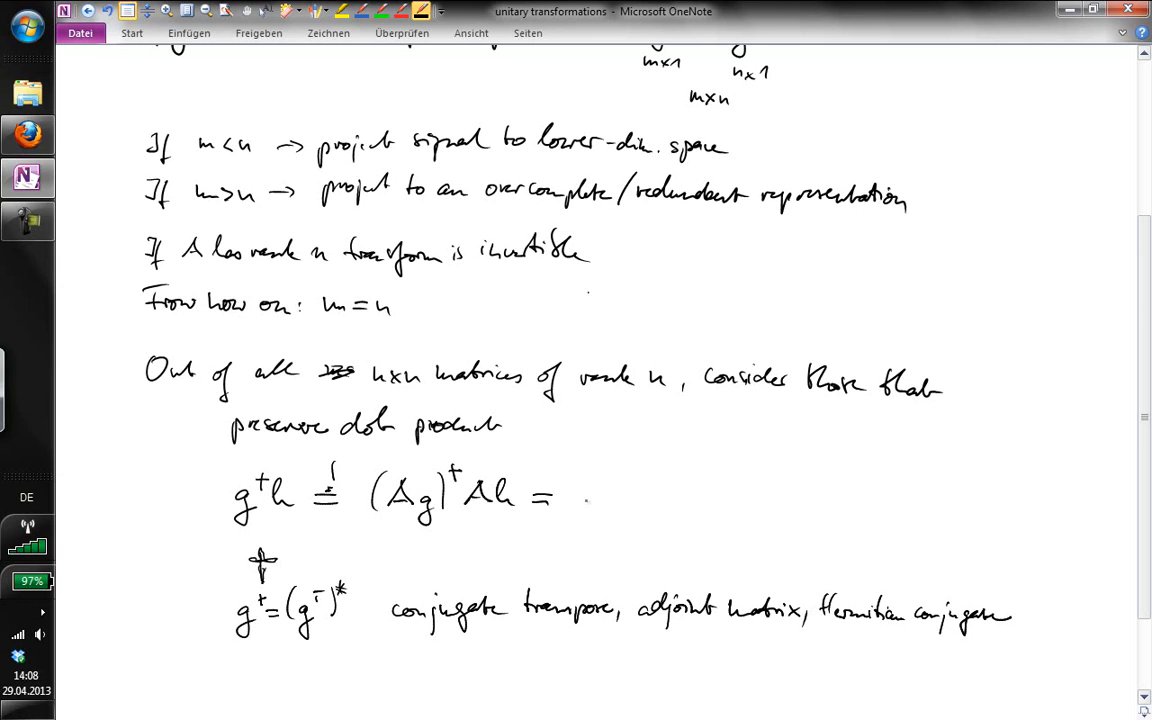
{"action": "left_click_drag", "start_coordinate": [584, 490], "coordinate": [600, 516]}
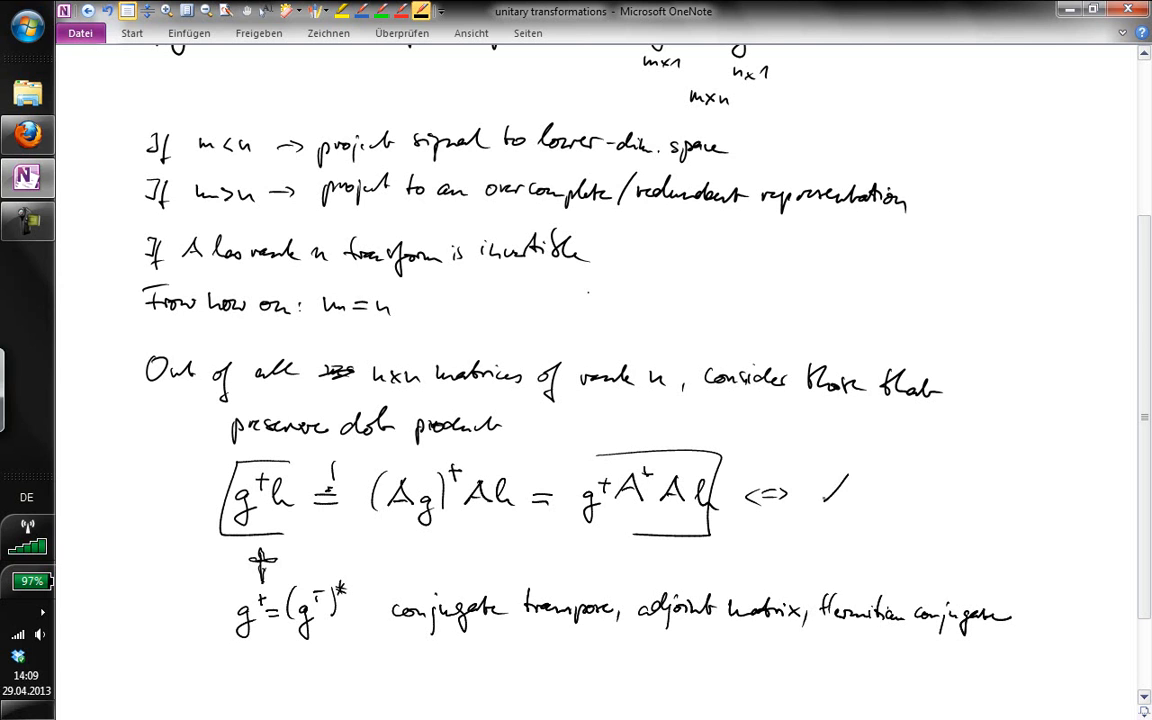
{"action": "left_click_drag", "start_coordinate": [824, 500], "coordinate": [880, 480]}
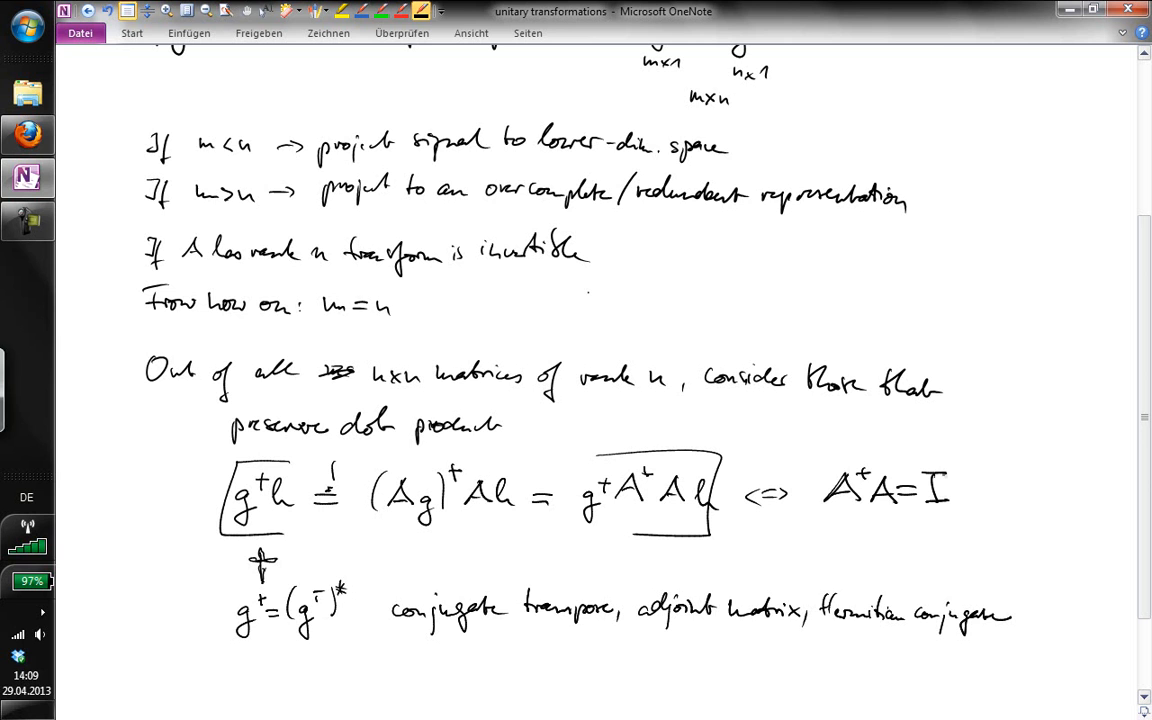
- Label the result 'unitary transform' and box A†A = I with its label
{"action": "scroll", "scroll_direction": "down", "scroll_amount": 3}
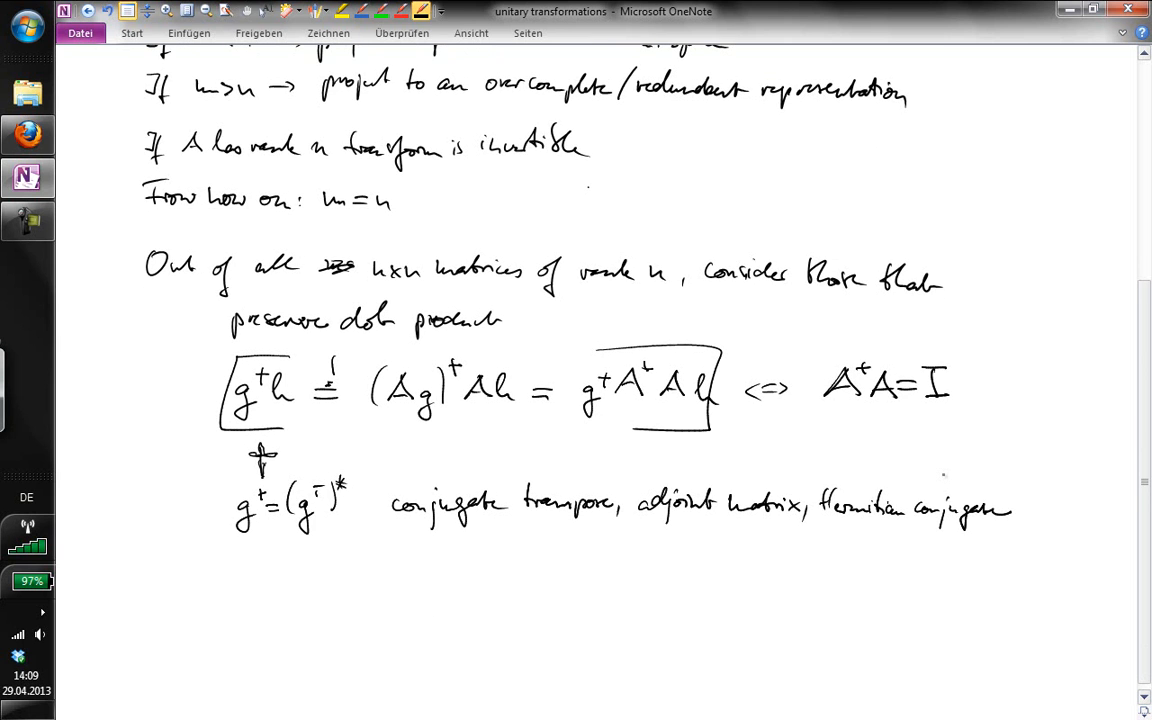
{"action": "scroll", "scroll_direction": "down", "scroll_amount": 3}
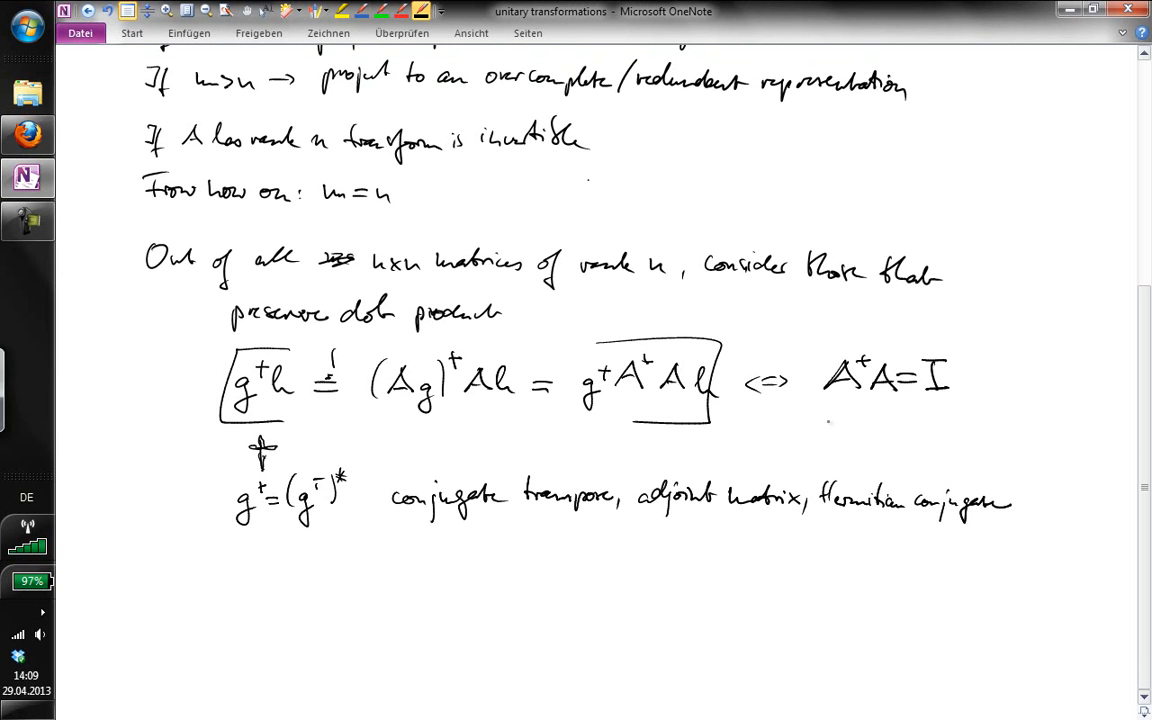
{"action": "type", "text": "unitary transforms"}
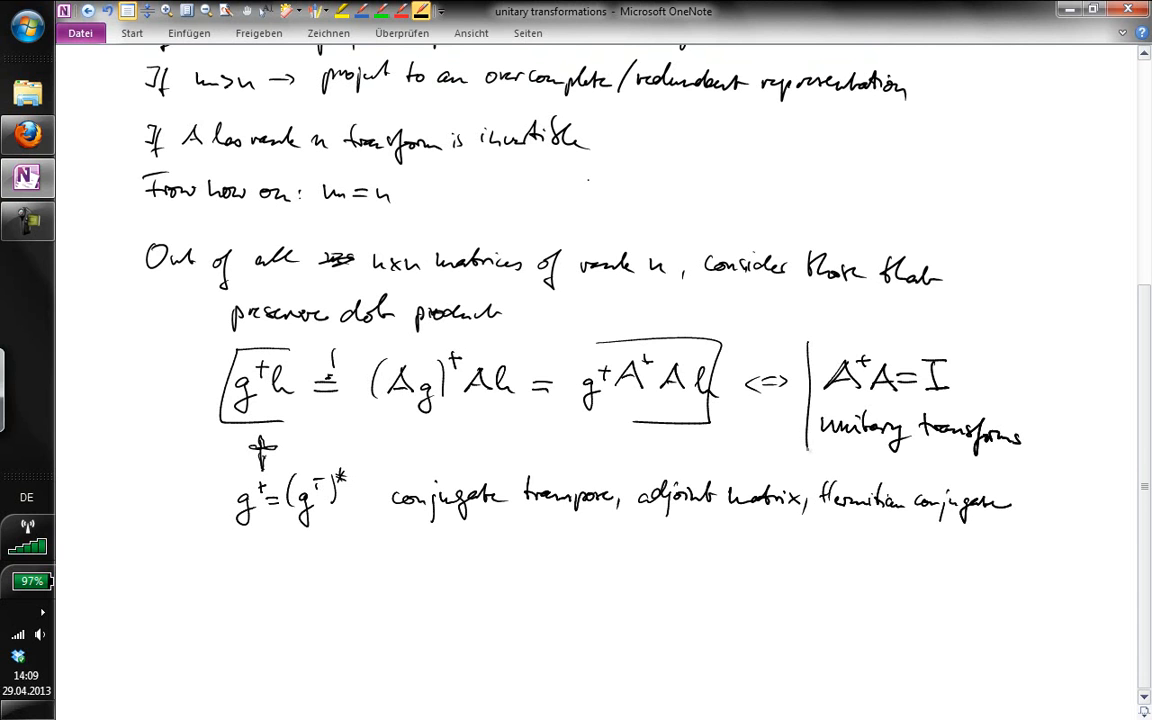
{"action": "left_click_drag", "start_coordinate": [816, 344], "coordinate": [1040, 464]}
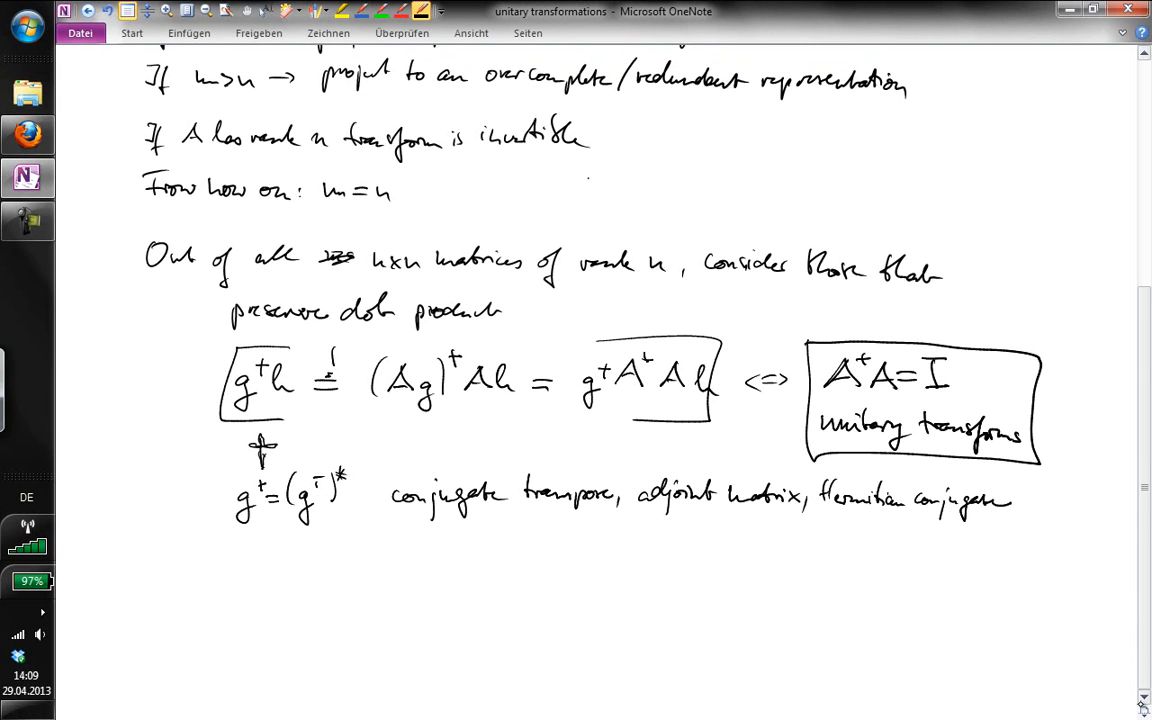
{"action": "scroll", "scroll_direction": "down", "scroll_amount": 3}
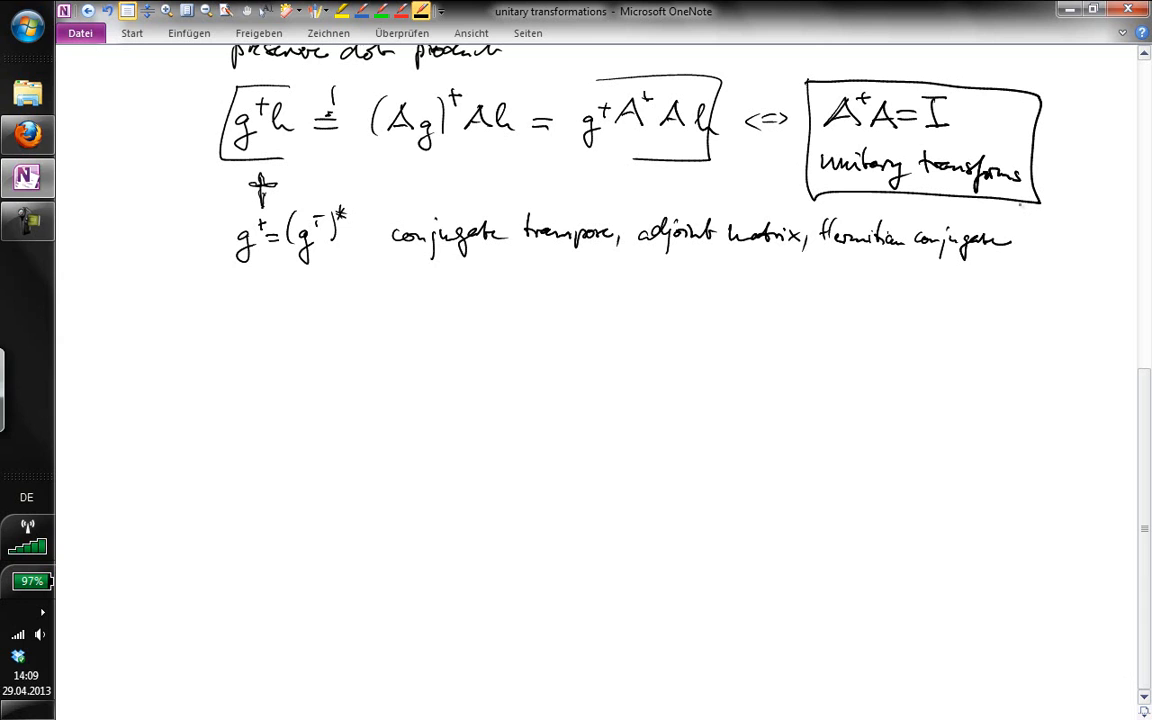
- Draw an arrow from the box to a note 'All rows of A are orthogonal and of norm 1'
{"action": "left_click_drag", "start_coordinate": [1024, 210], "coordinate": [1010, 290]}
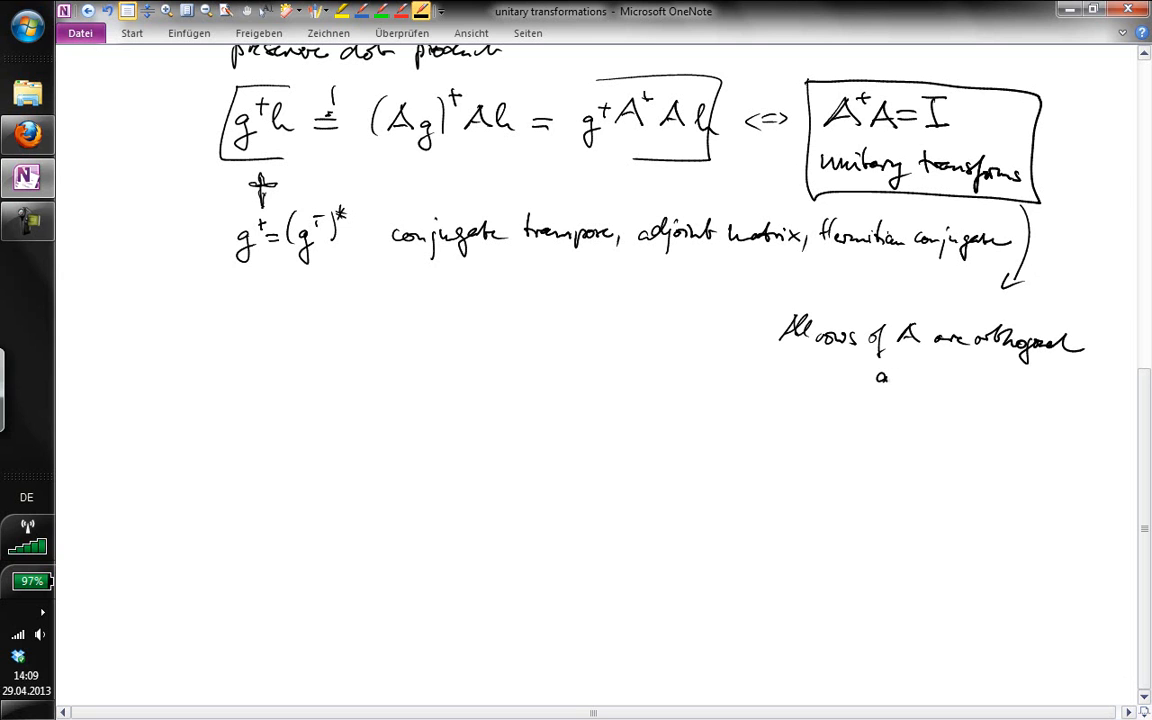
{"action": "left_click_drag", "start_coordinate": [876, 384], "coordinate": [980, 384]}
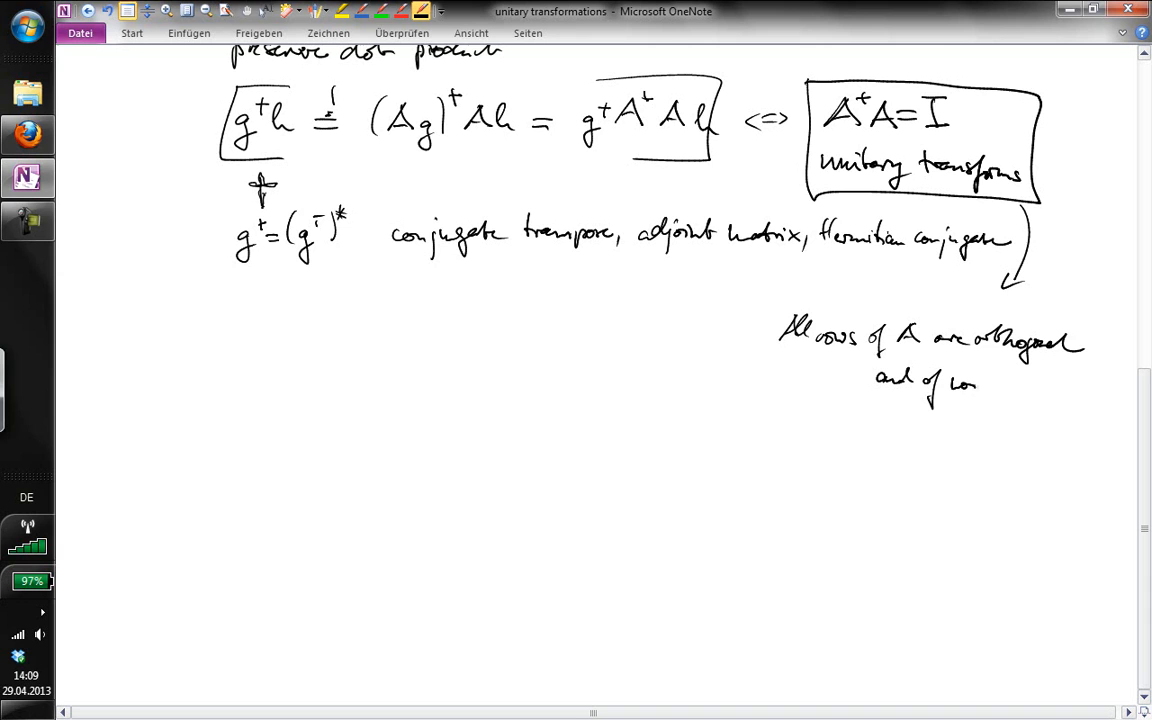
{"action": "left_click", "coordinate": [1000, 384]}
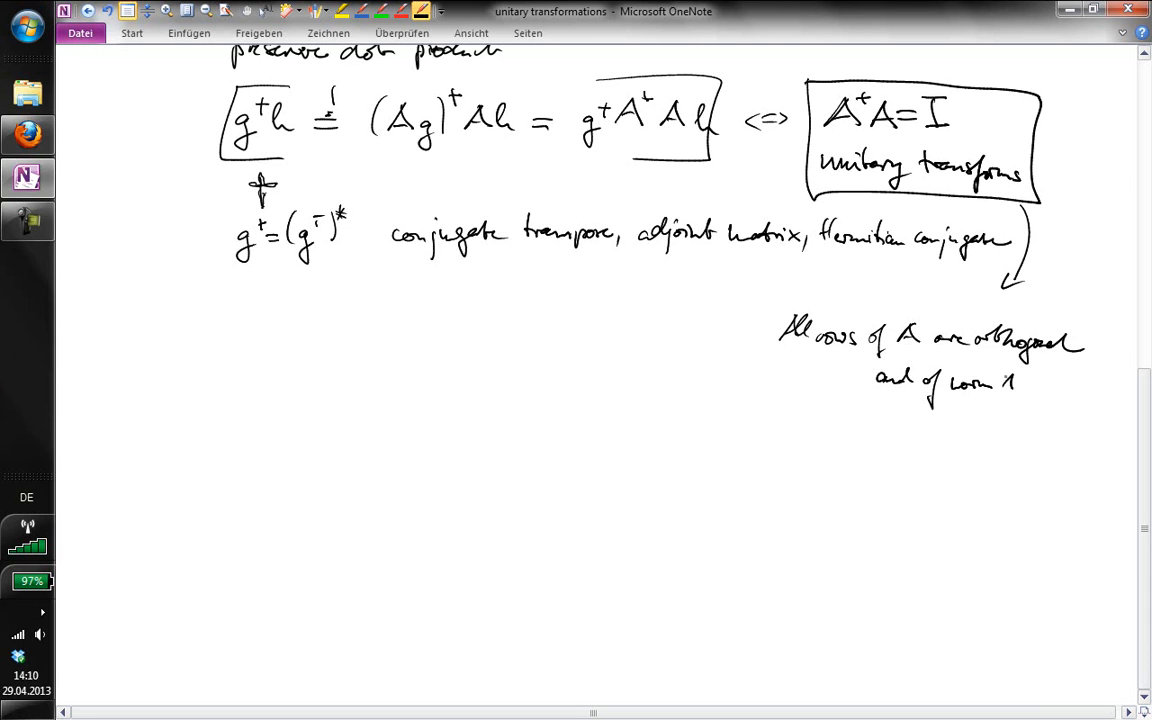
- Write the heading 'Famous unitary transforms' with first item 'Wavelet transform'
{"action": "left_click_drag", "start_coordinate": [140, 380], "coordinate": [156, 410]}
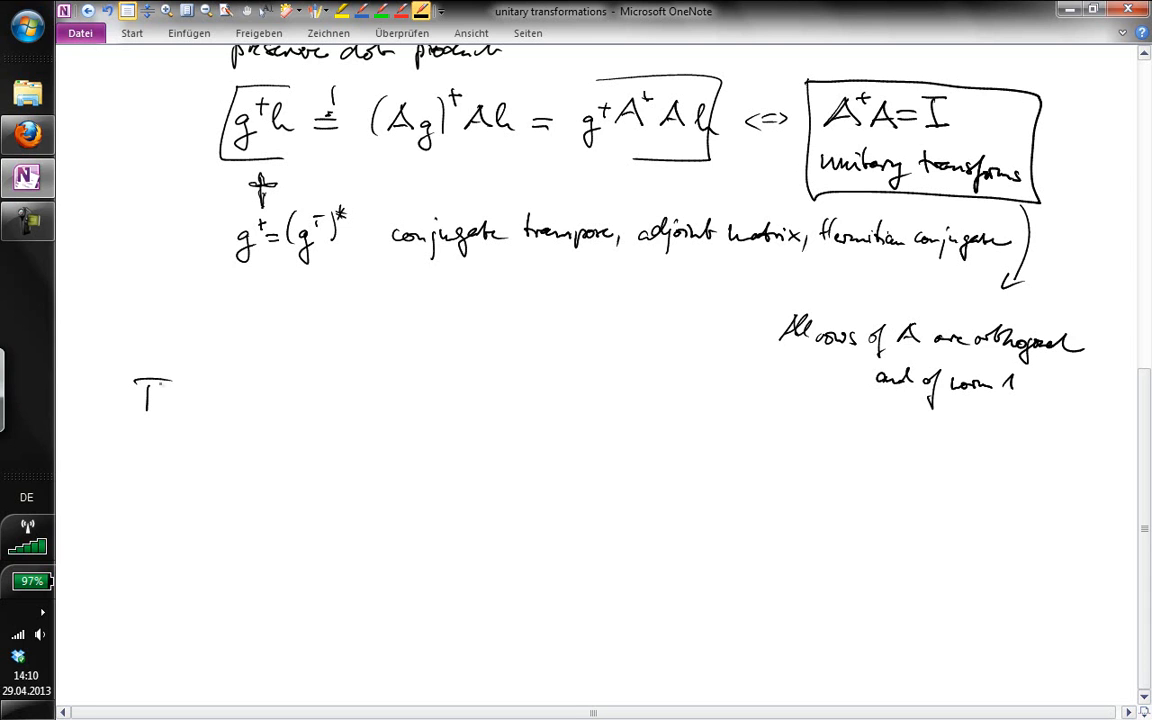
{"action": "left_click_drag", "start_coordinate": [156, 396], "coordinate": [220, 396]}
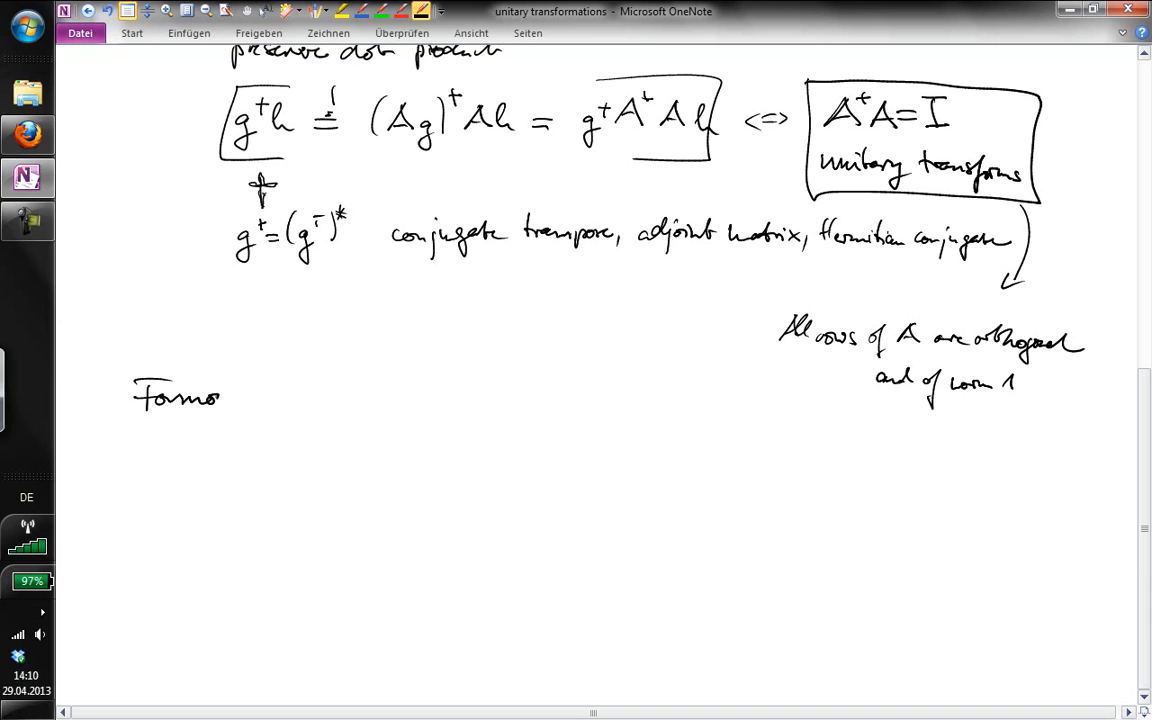
{"action": "type", "text": "unitary transforms"}
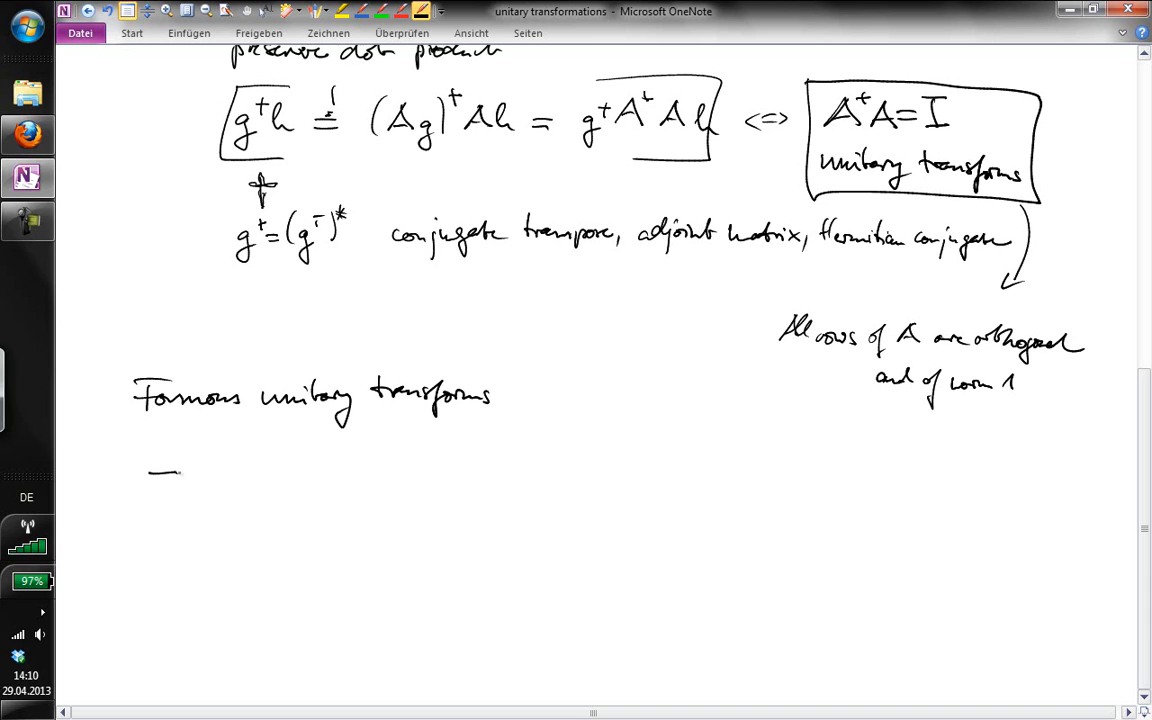
{"action": "left_click_drag", "start_coordinate": [200, 480], "coordinate": [220, 460]}
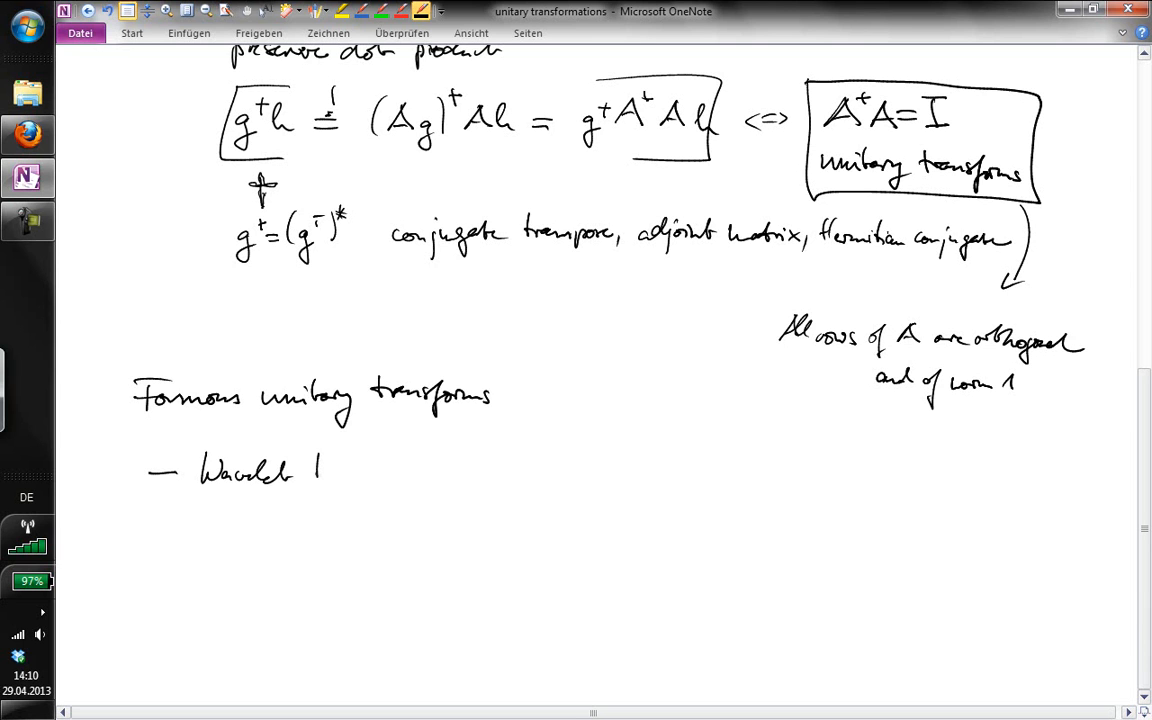
{"action": "type", "text": "transform"}
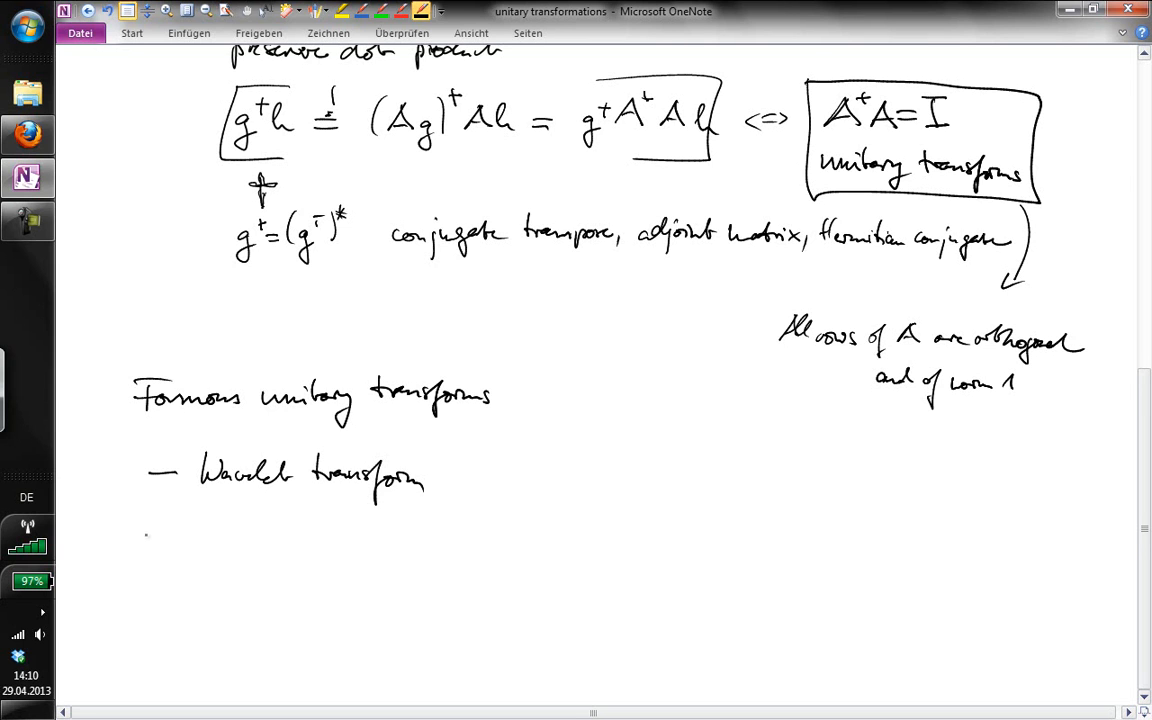
- Add the second item 'Hadamard (-Rademacher/-Walsh) transform'
{"action": "left_click_drag", "start_coordinate": [140, 532], "coordinate": [176, 532]}
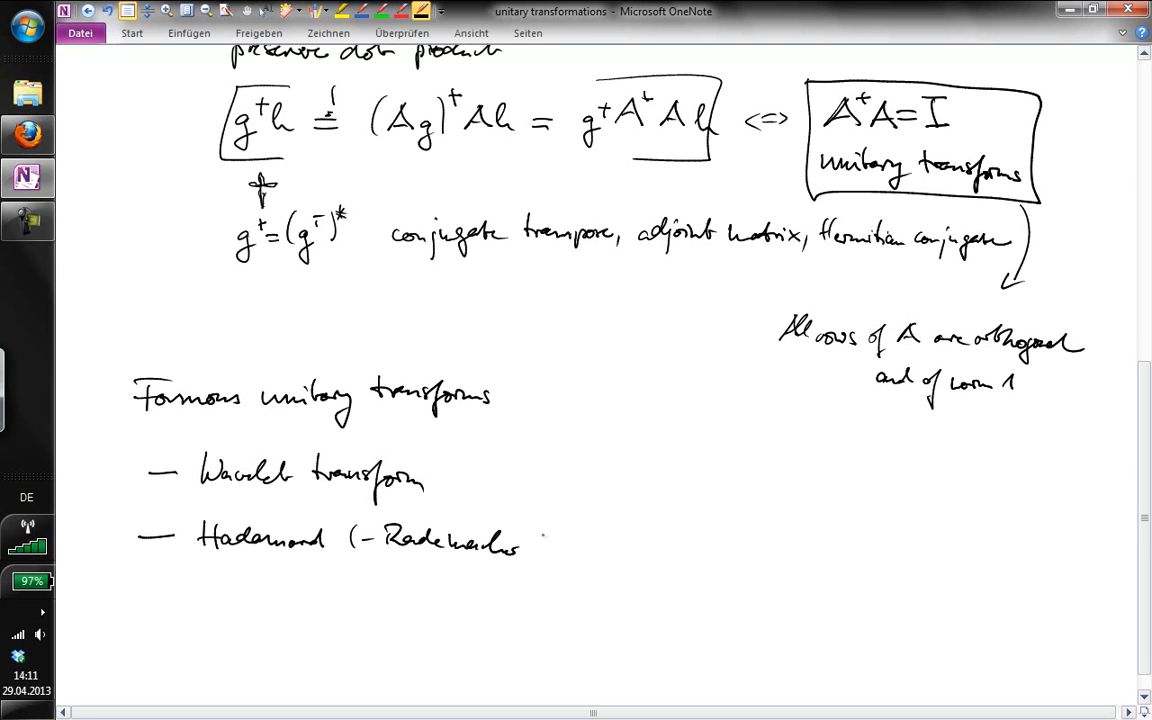
{"action": "left_click_drag", "start_coordinate": [530, 544], "coordinate": [600, 544]}
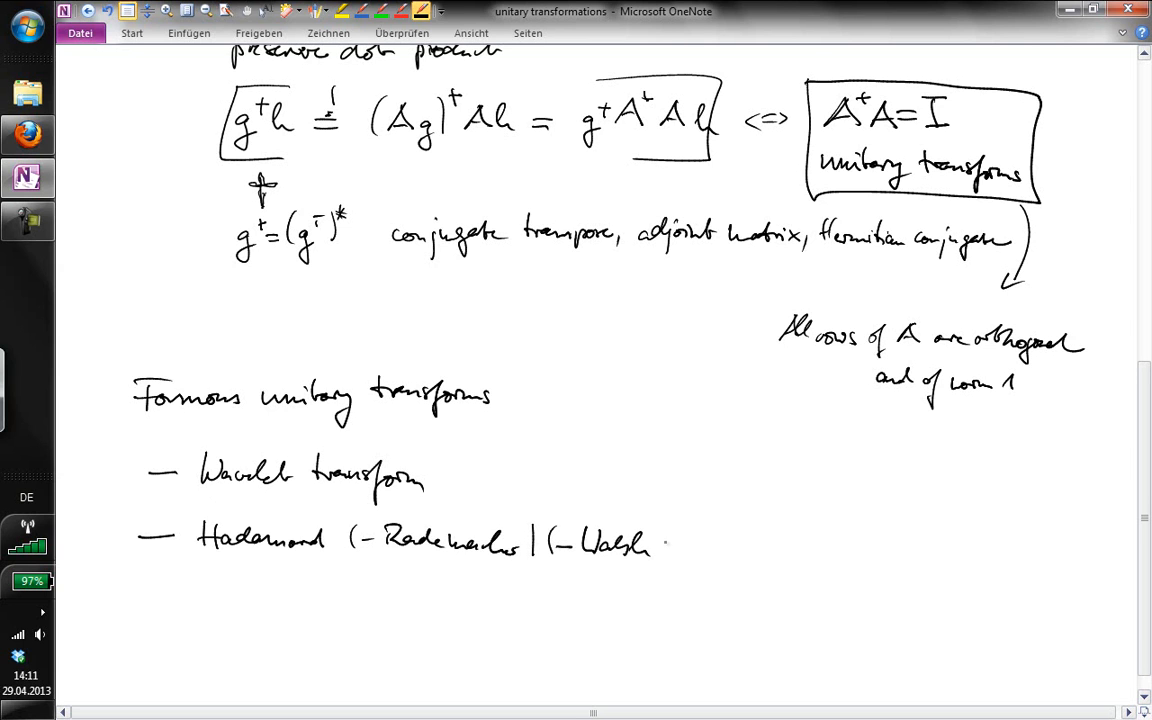
{"action": "left_click_drag", "start_coordinate": [656, 524], "coordinate": [656, 560]}
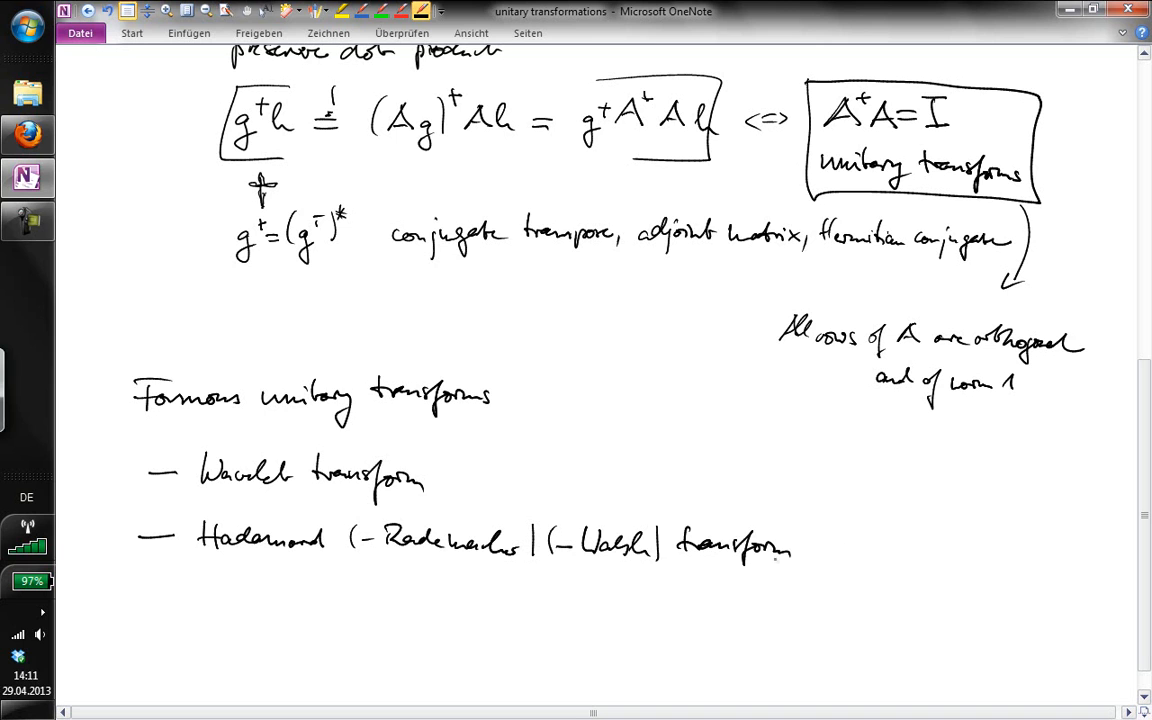
- Note applications: Hadamard → quantum computing, data encryption; Wavelet → compression, denoising
{"action": "left_click_drag", "start_coordinate": [816, 548], "coordinate": [844, 548]}
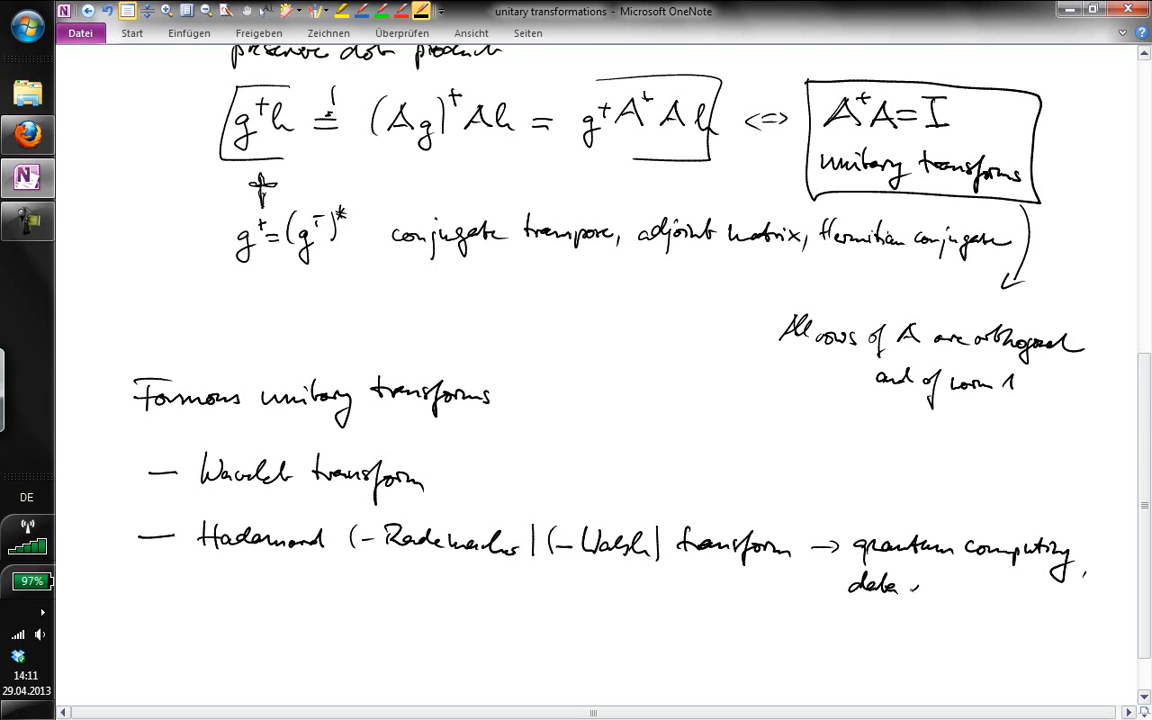
{"action": "type", "text": "encryption"}
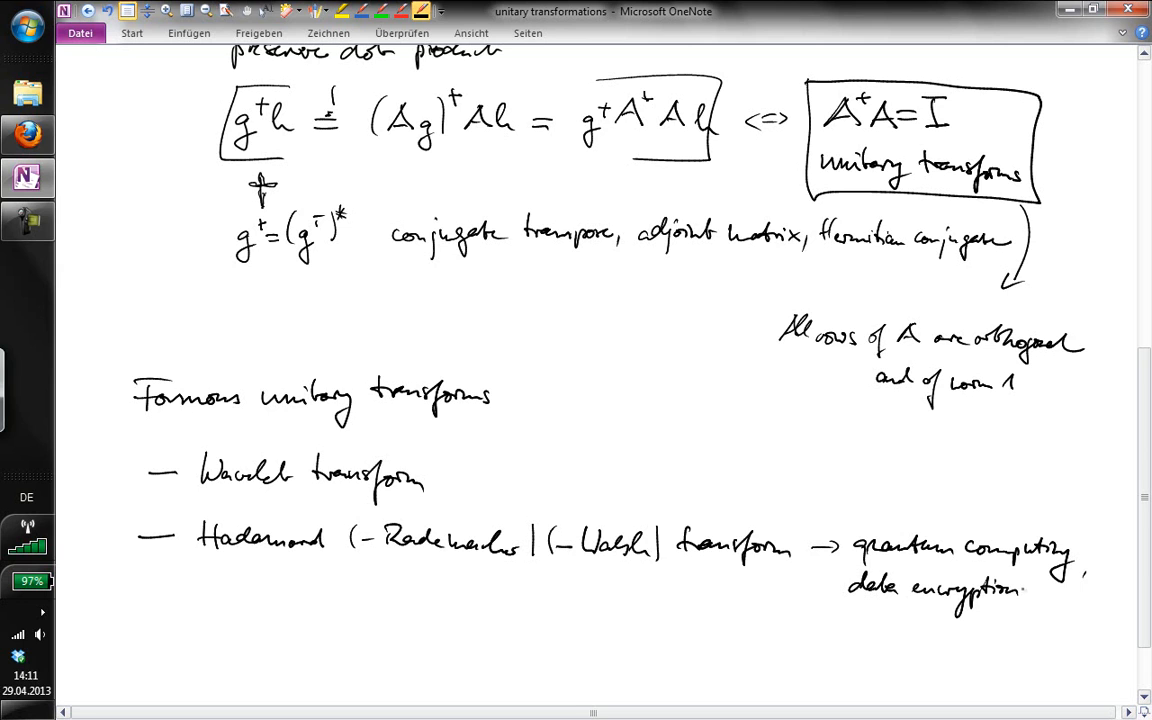
{"action": "left_click_drag", "start_coordinate": [800, 478], "coordinate": [844, 478]}
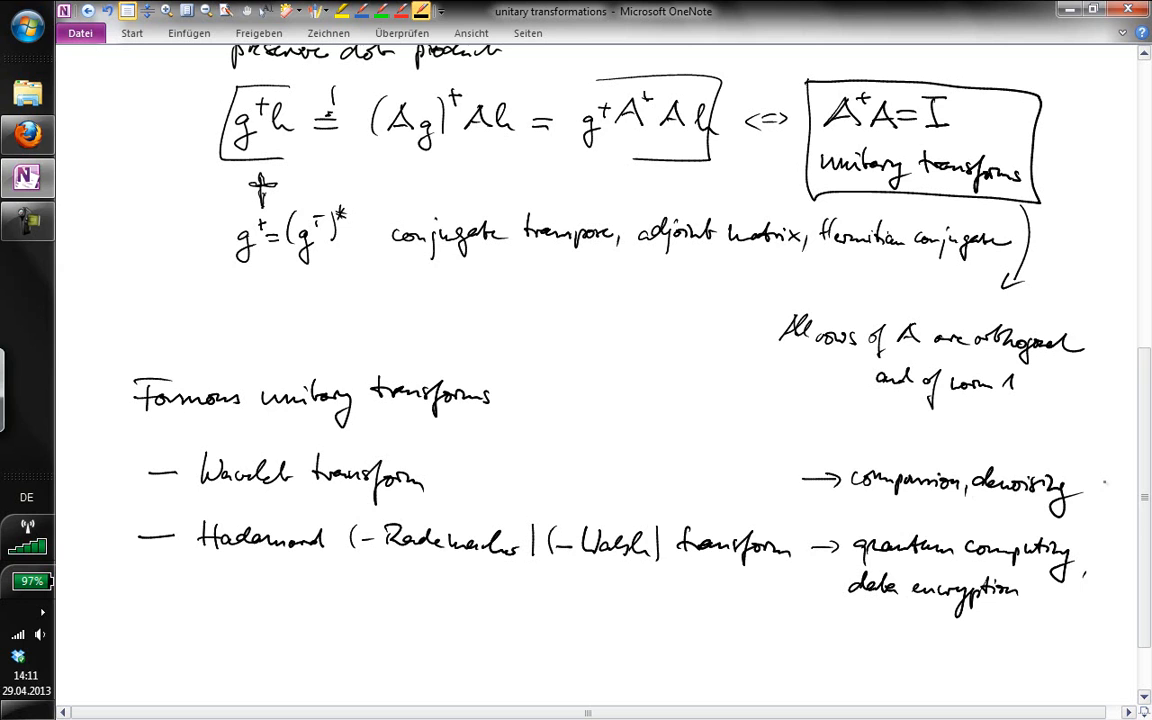
- Add 'discrete cosine transform → compression' and start a fourth list item
{"action": "left_click_drag", "start_coordinate": [140, 620], "coordinate": [178, 620]}
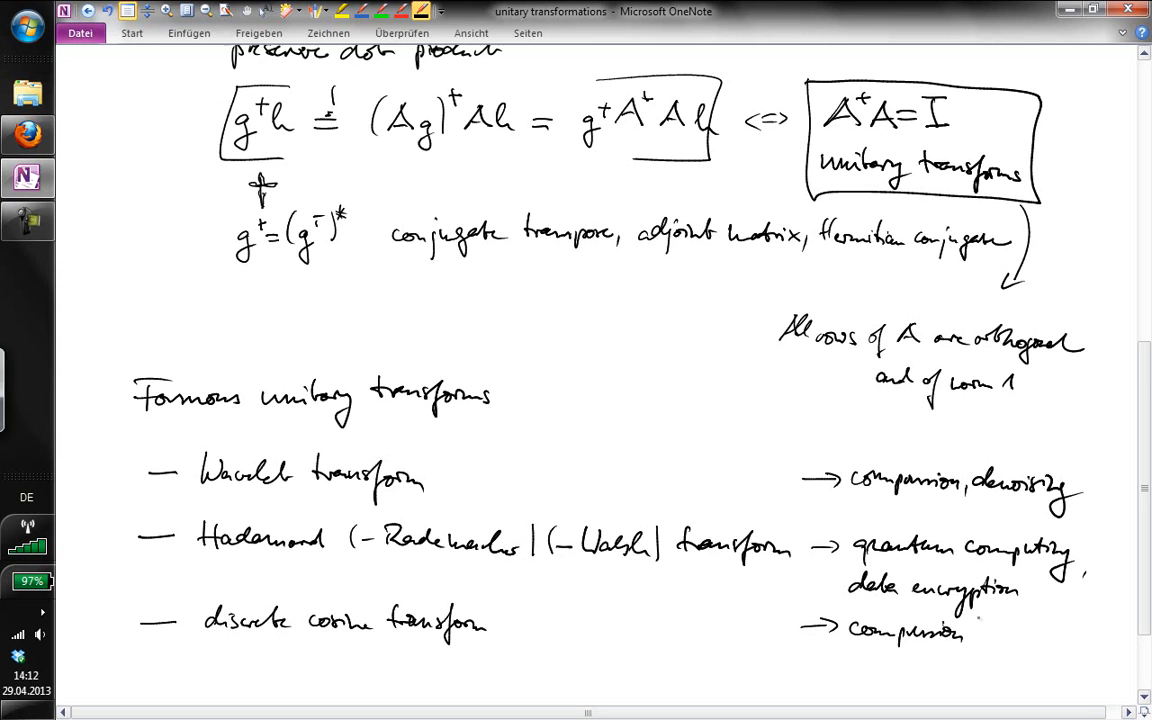
{"action": "scroll", "scroll_direction": "down", "scroll_amount": 3}
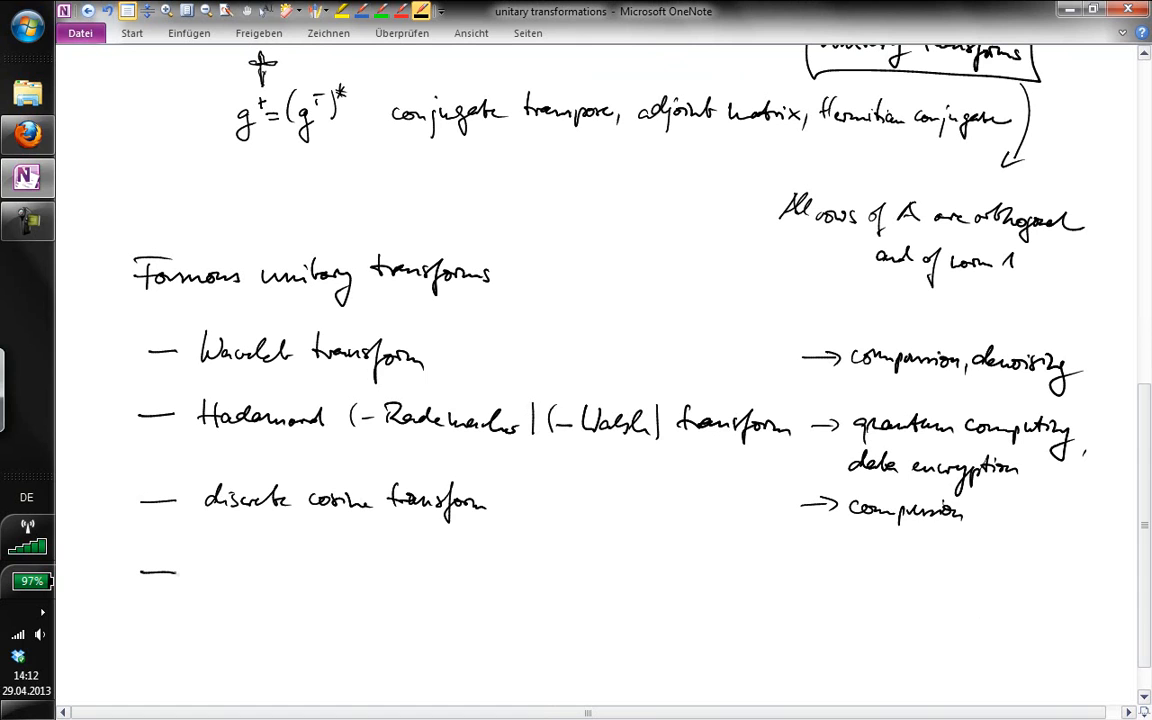
{"action": "left_click", "coordinate": [210, 568]}
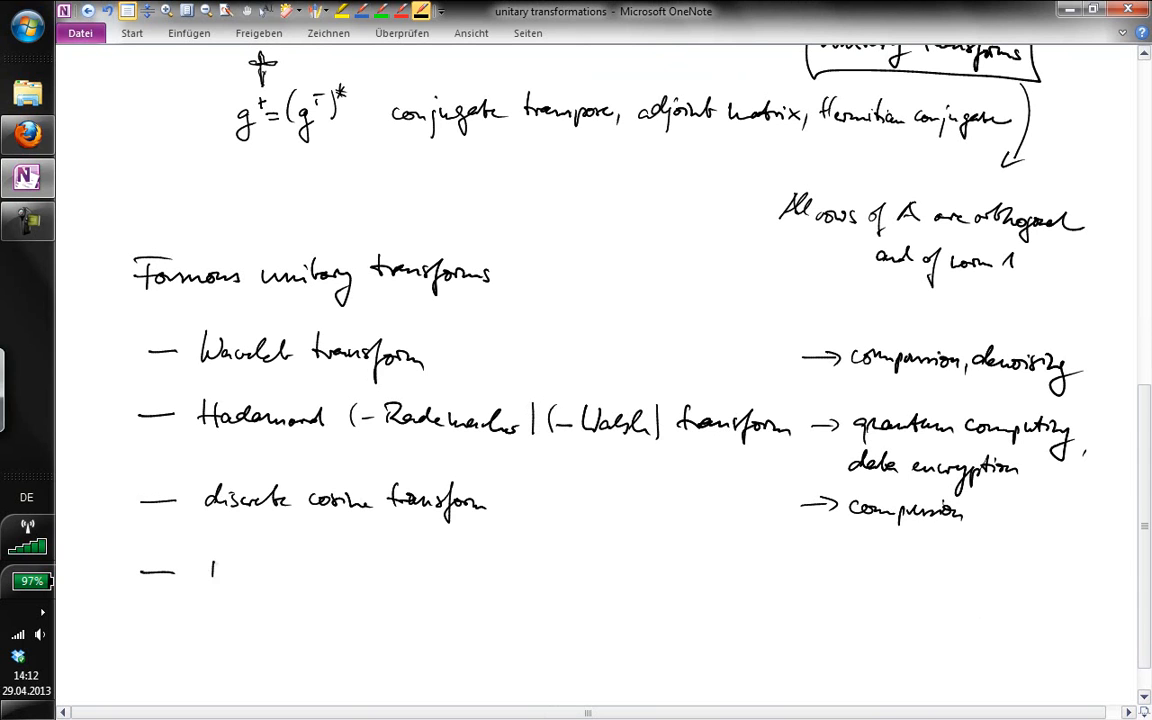